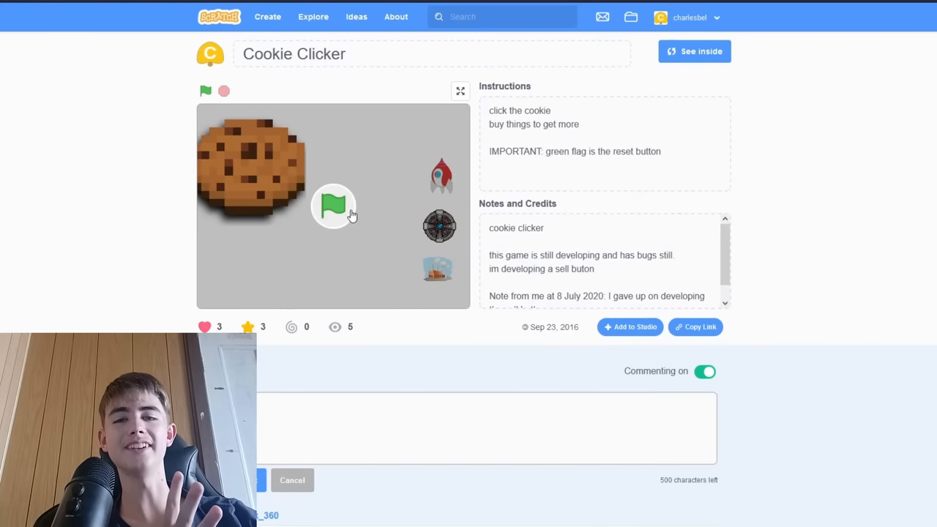
Start Cookie Clicker and click the cookie until the count passes 100.
click(460, 90)
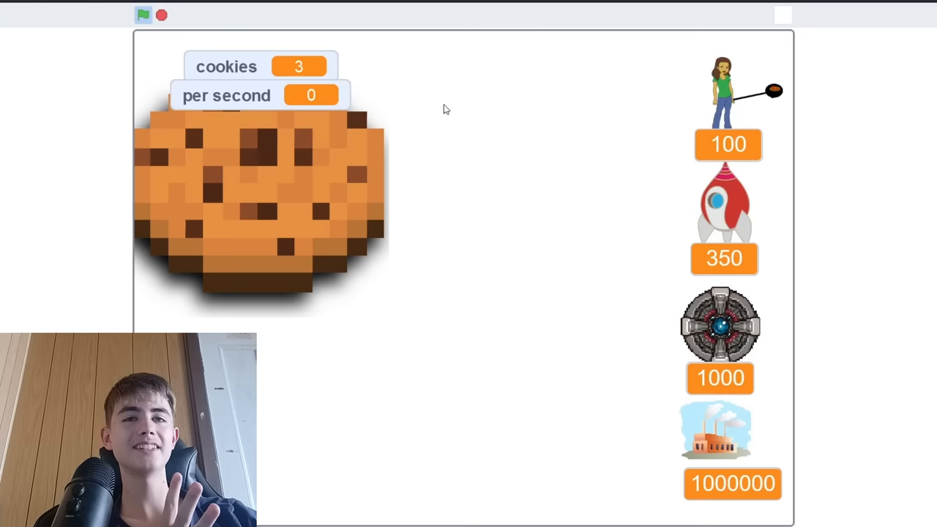
click(324, 210)
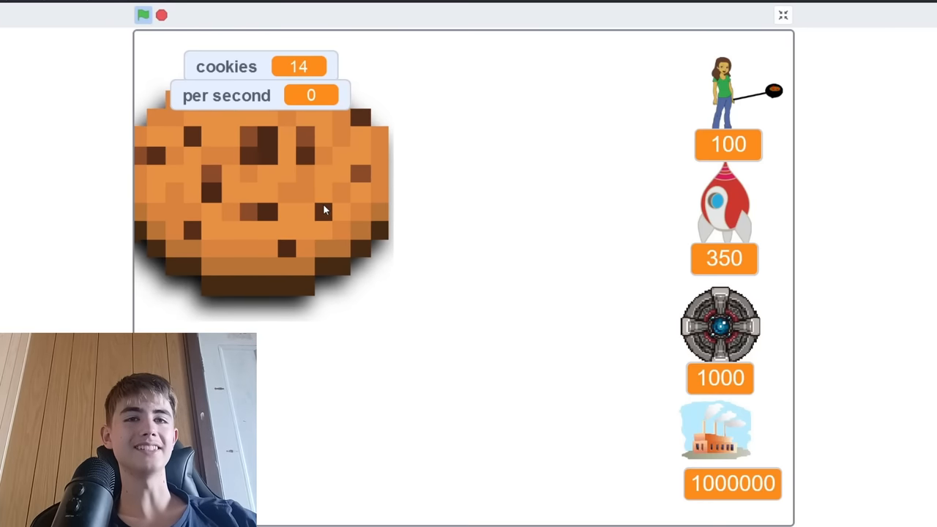
click(264, 205)
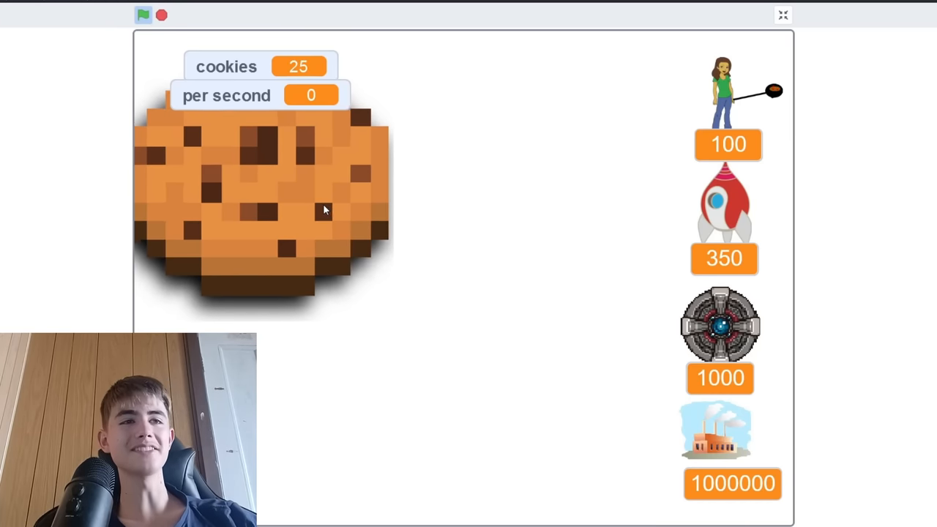
click(263, 212)
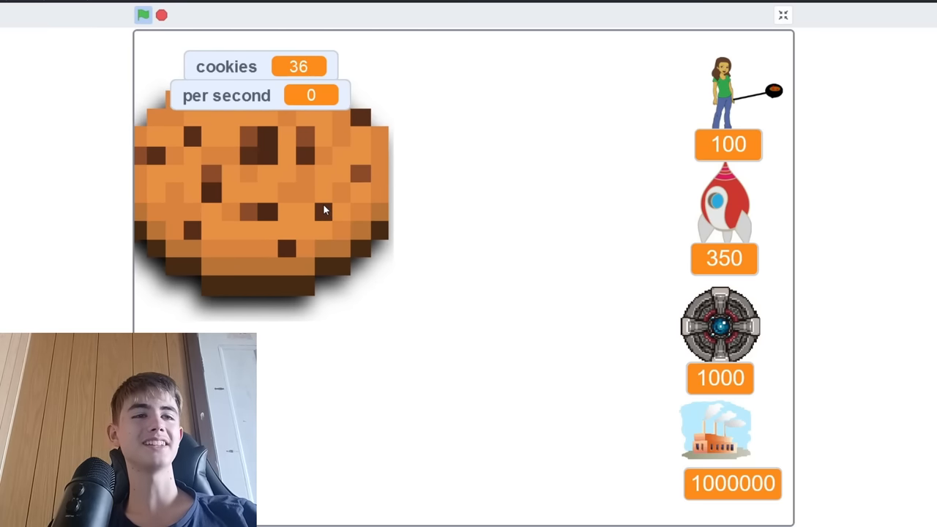
click(263, 209)
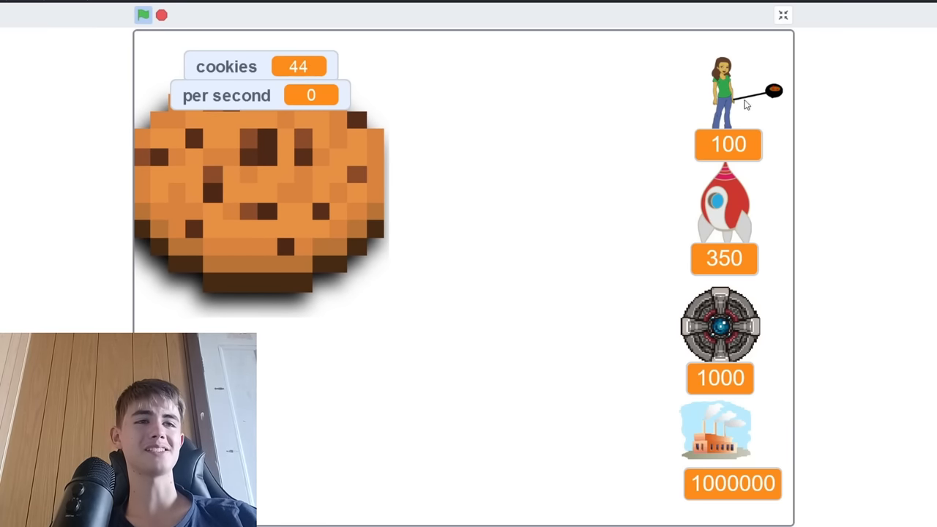
mouse_move(743, 192)
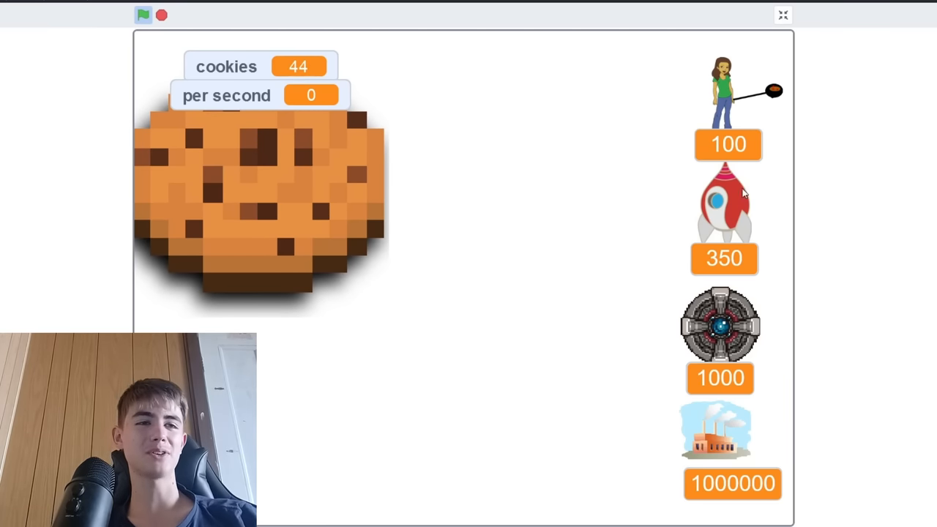
mouse_move(706, 331)
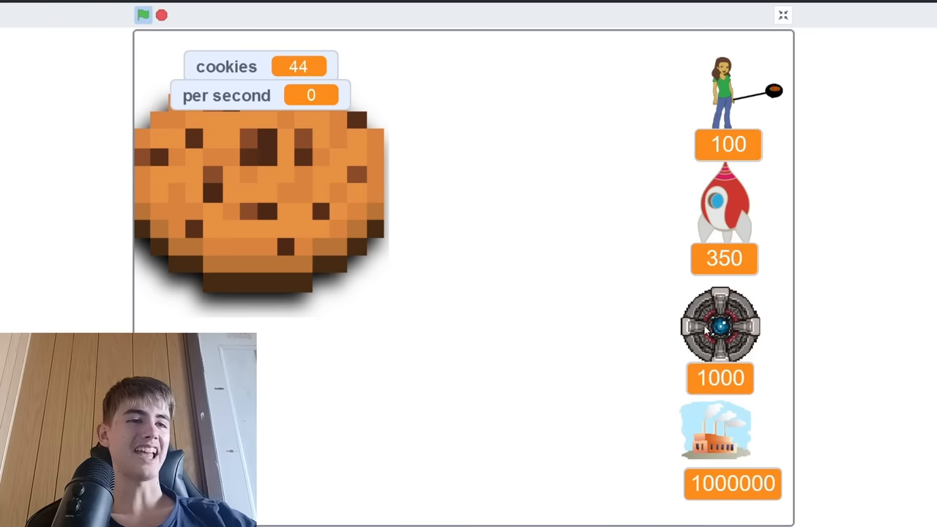
mouse_move(407, 246)
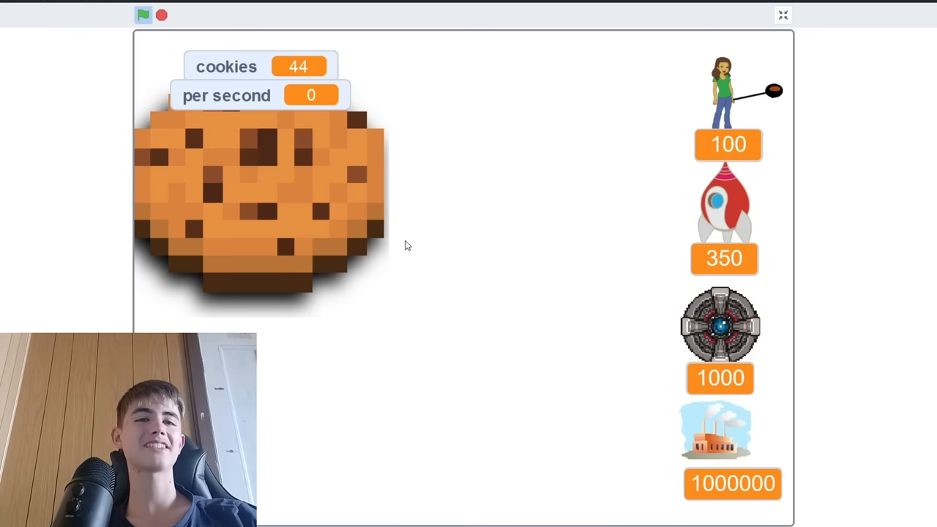
click(292, 196)
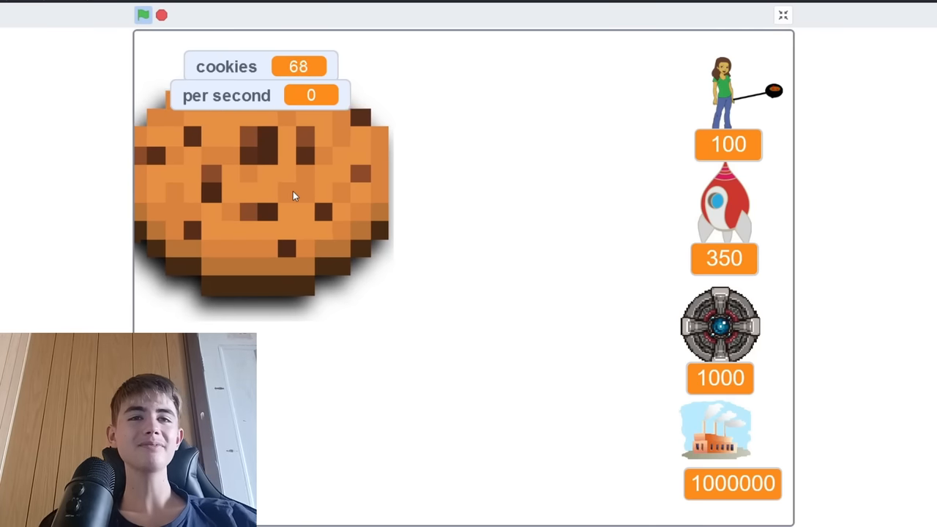
click(264, 205)
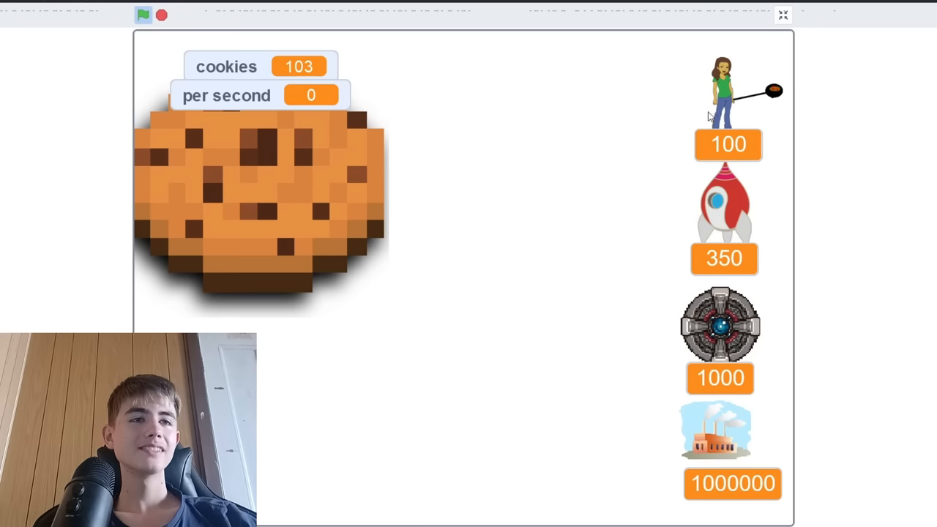
Buy the 100-cookie grandma helper and keep clicking the cookie.
click(727, 144)
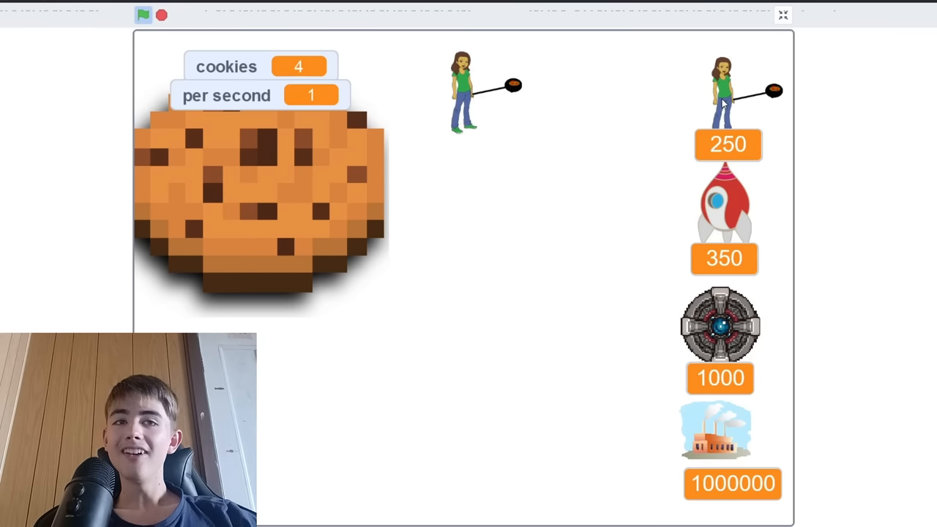
click(260, 183)
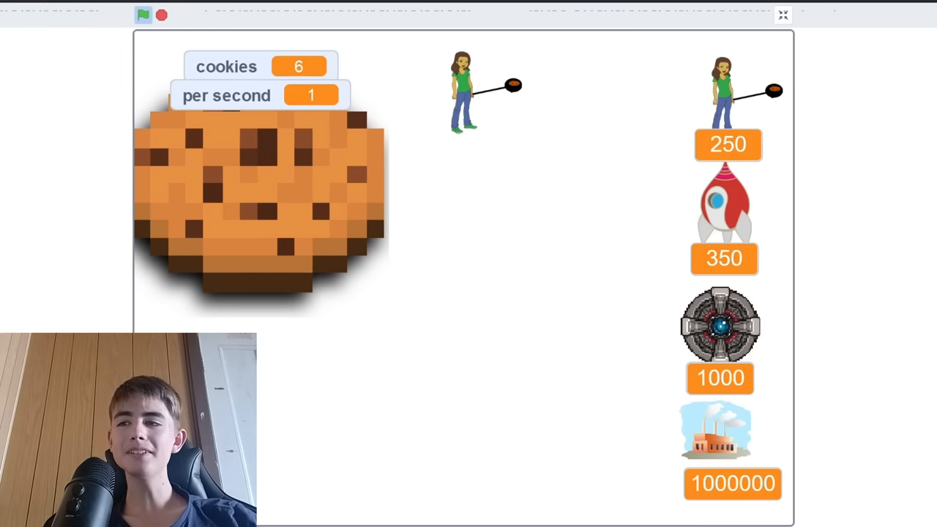
click(260, 191)
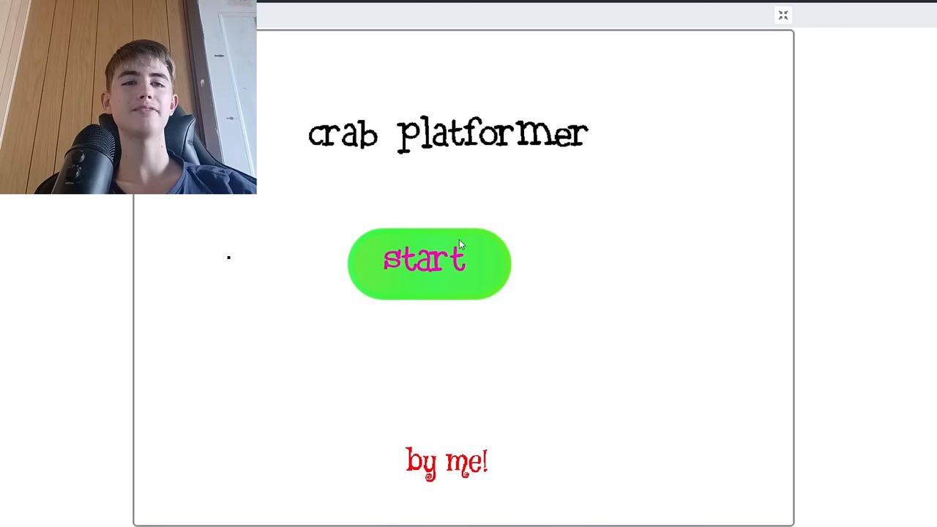
Start the crab platformer from its title screen.
click(429, 262)
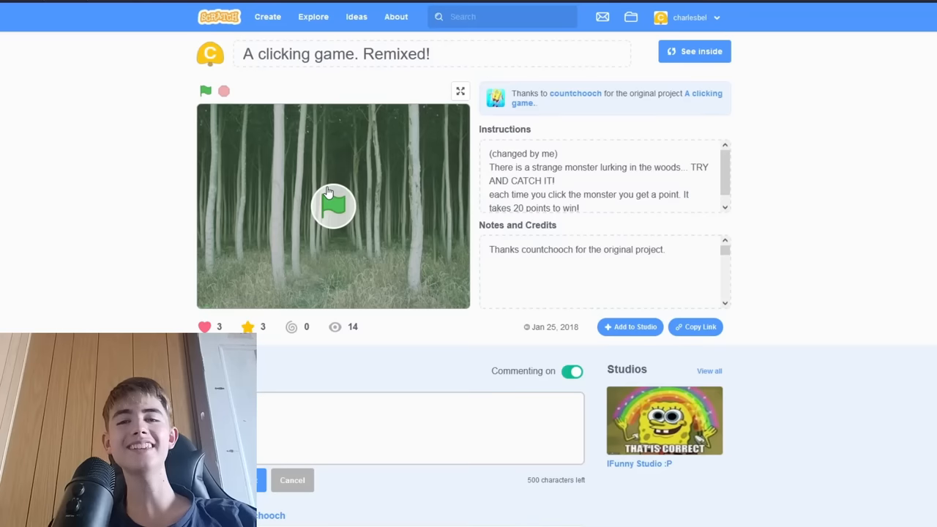
mouse_move(544, 109)
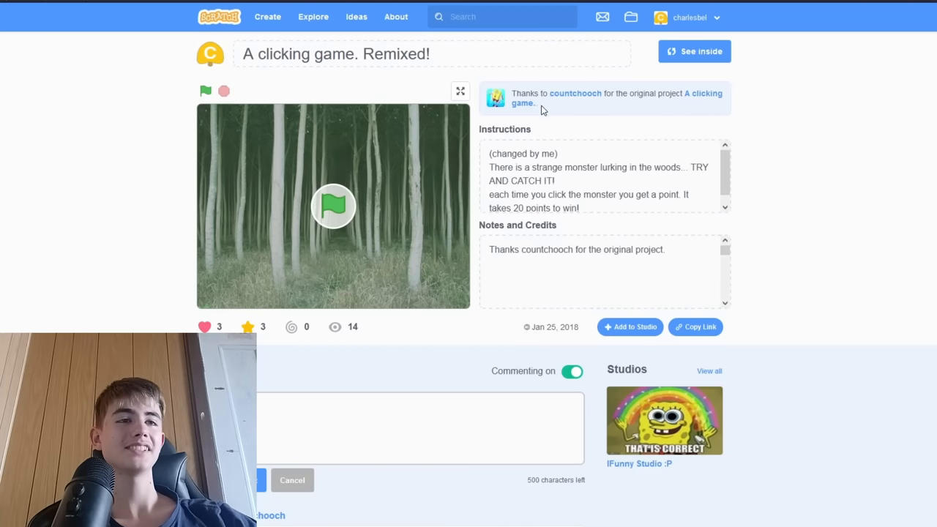
Run the forest monster clicking game full screen with score at 0.
click(333, 206)
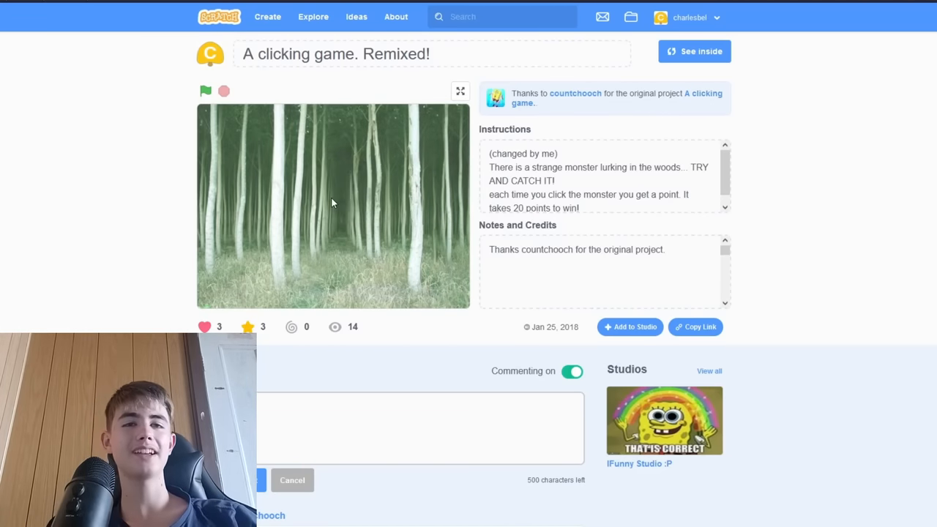
click(460, 91)
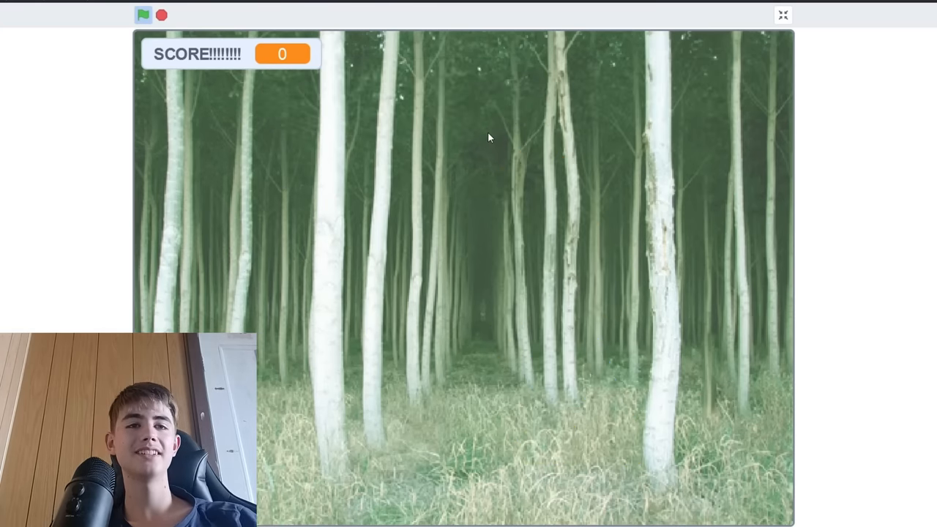
mouse_move(477, 278)
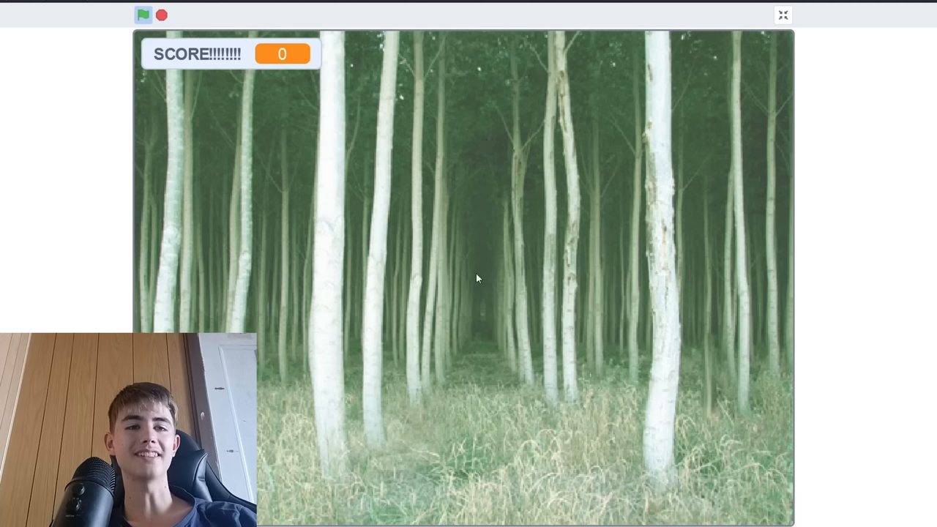
mouse_move(453, 406)
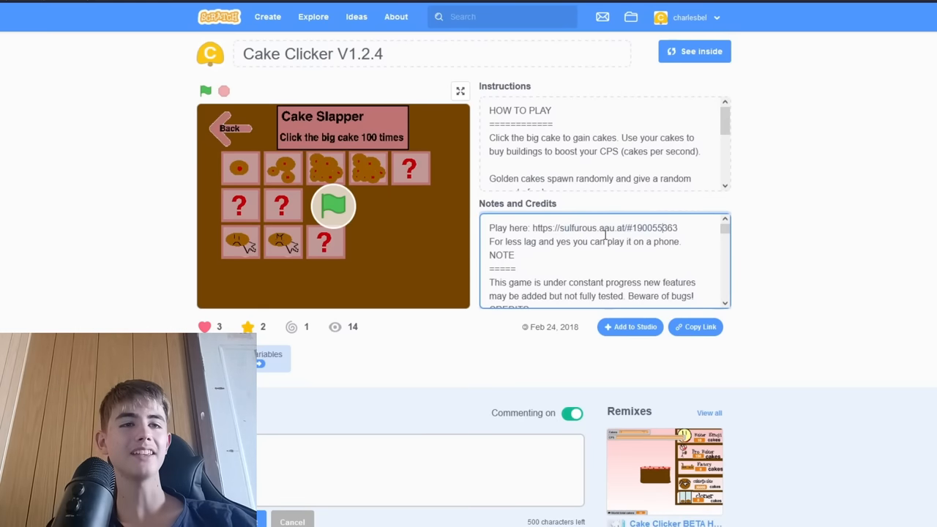
Earn cakes, buy Baker Emoji helpers, and view the Upgrades shop in Cake Clicker.
click(460, 90)
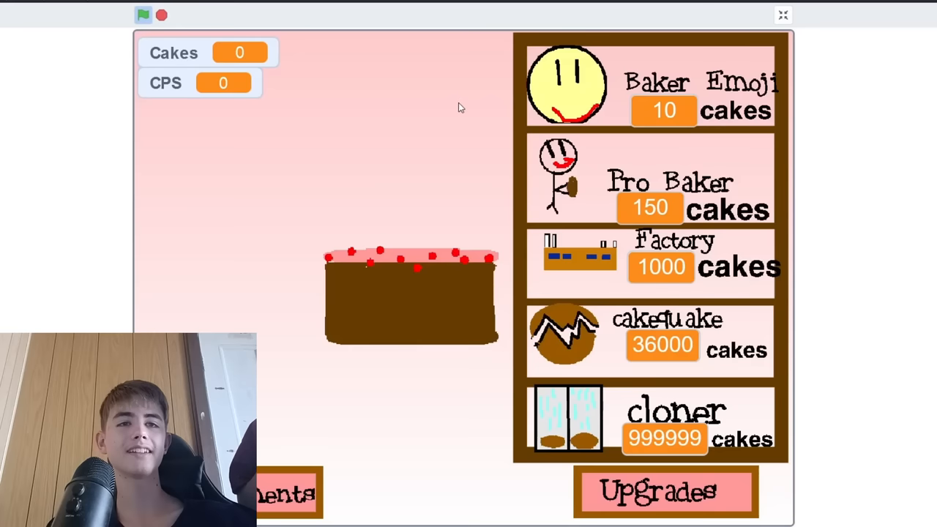
click(410, 292)
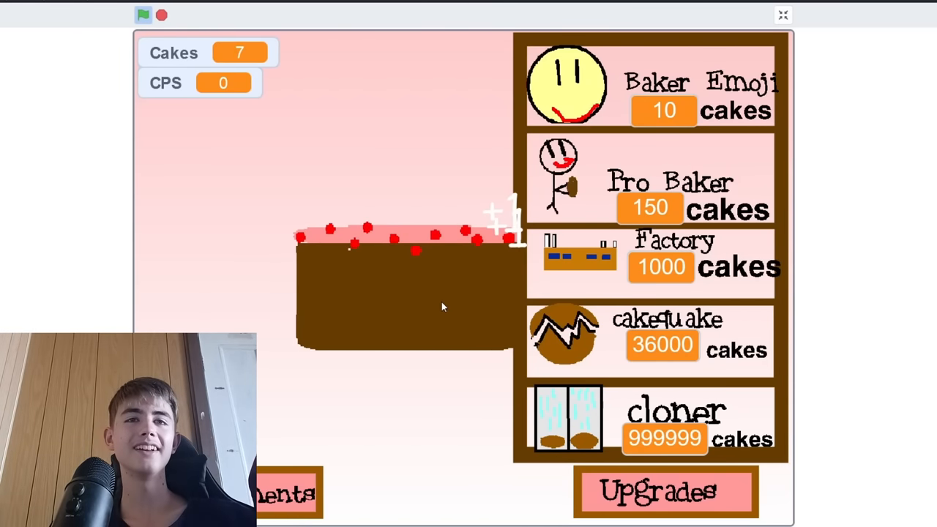
click(648, 84)
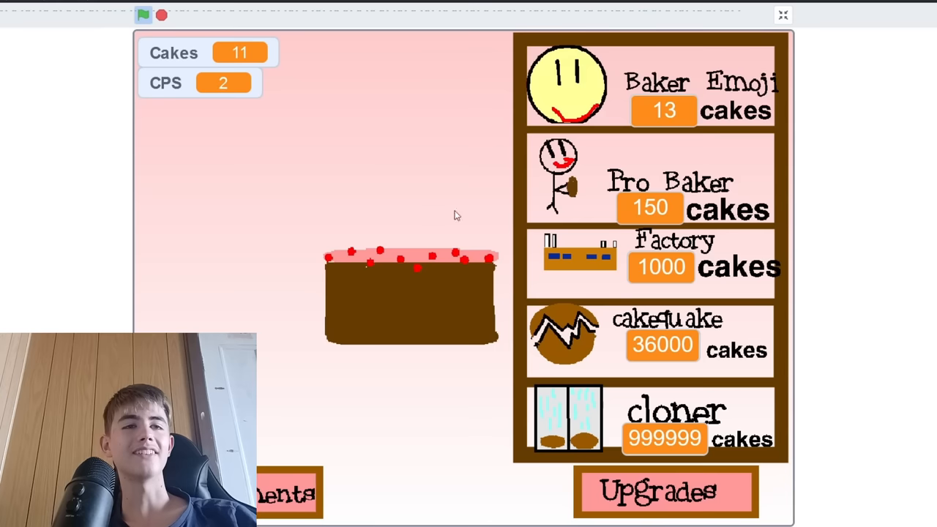
click(650, 82)
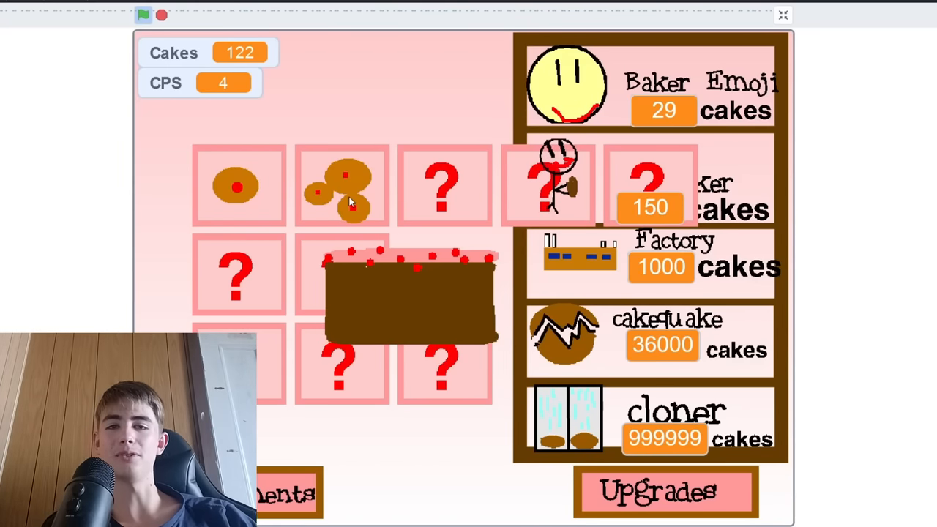
click(408, 300)
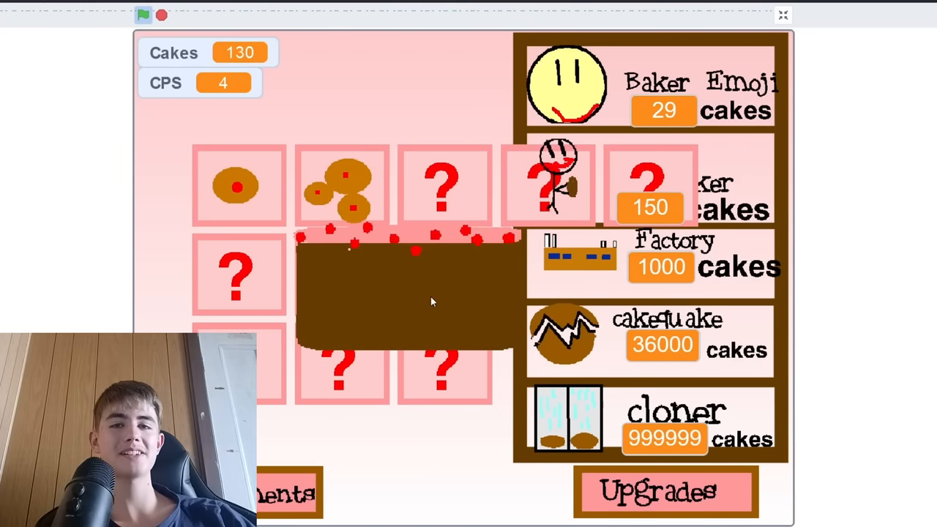
click(664, 490)
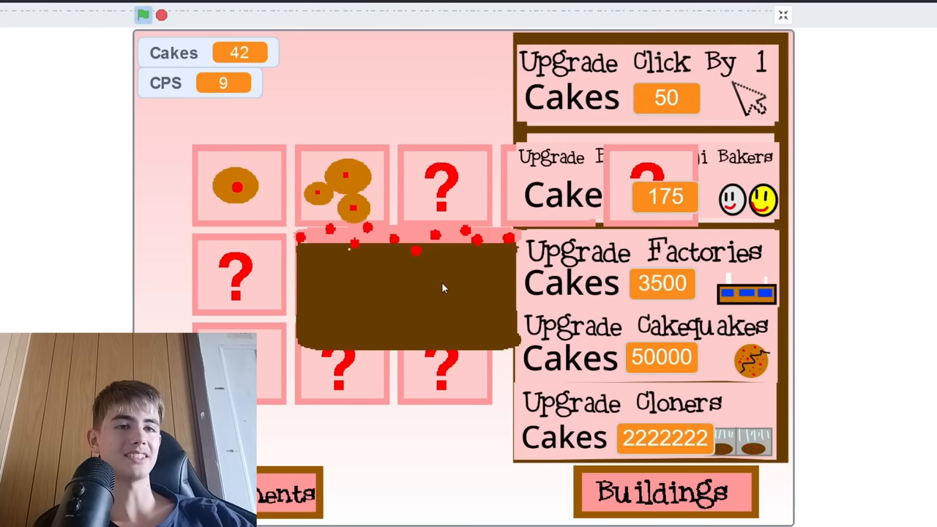
click(410, 292)
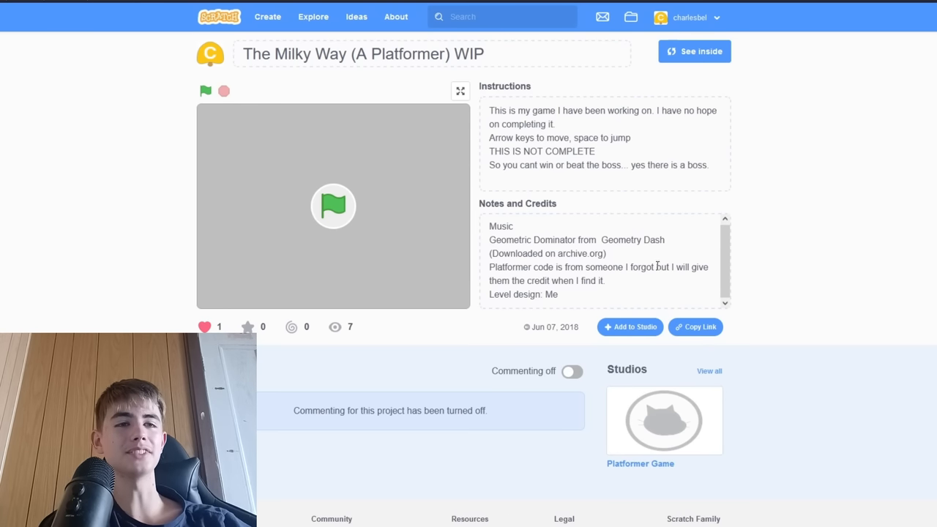
mouse_move(395, 227)
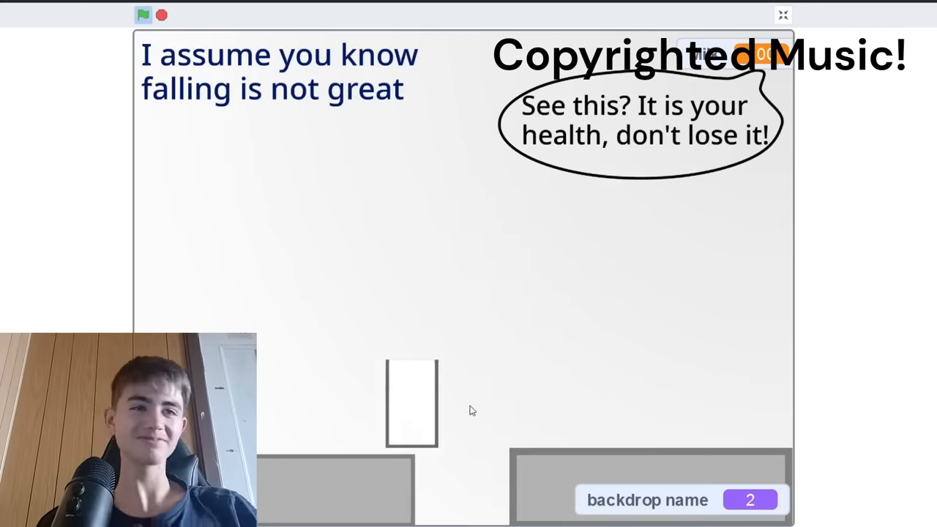
Leave The Milky Way platformer after briefly playing it.
click(782, 15)
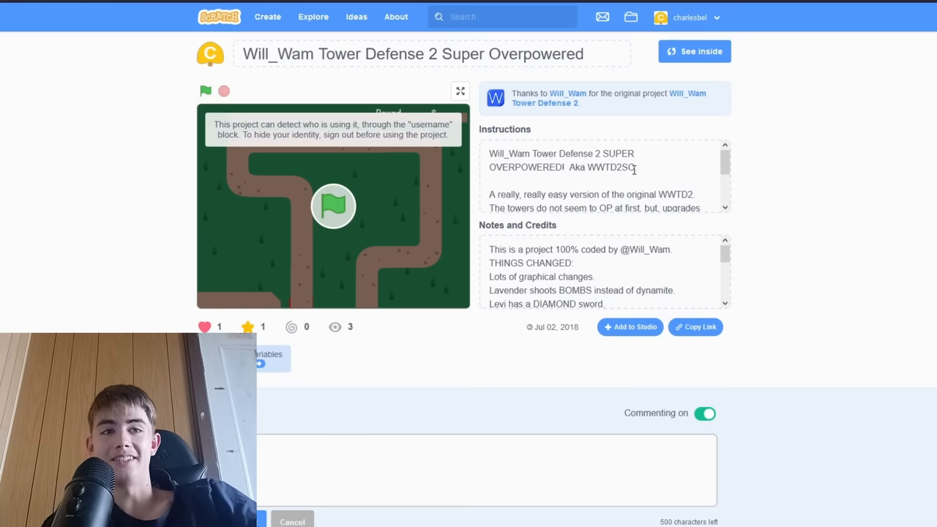
Scroll through the Tower Defense 2 Super Overpowered instructions.
scroll(down, 3)
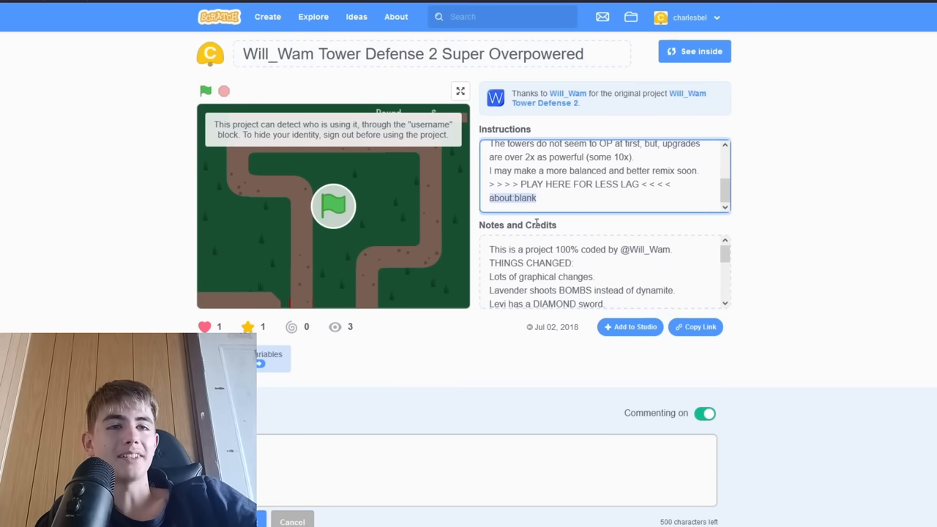
scroll(down, 3)
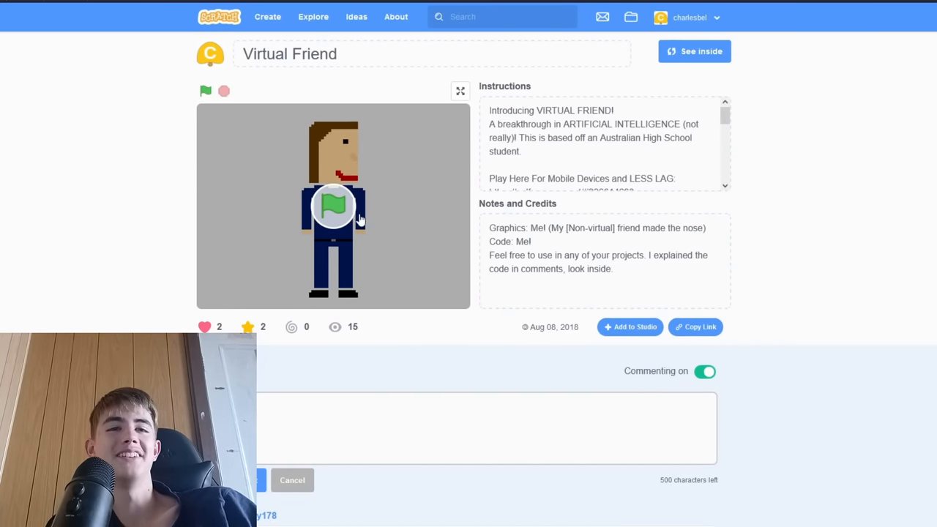
Run Virtual Friend full screen, send it 'go', and exit after its NO reply.
click(206, 91)
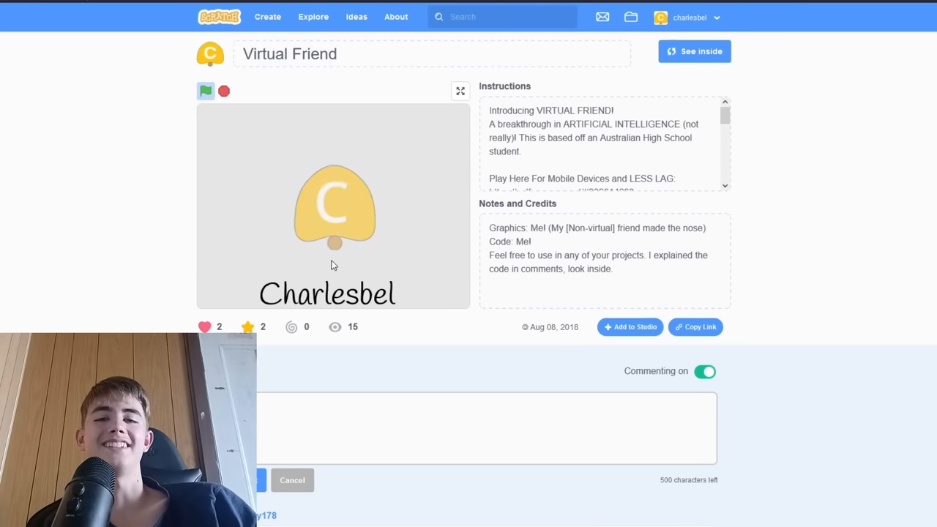
click(205, 91)
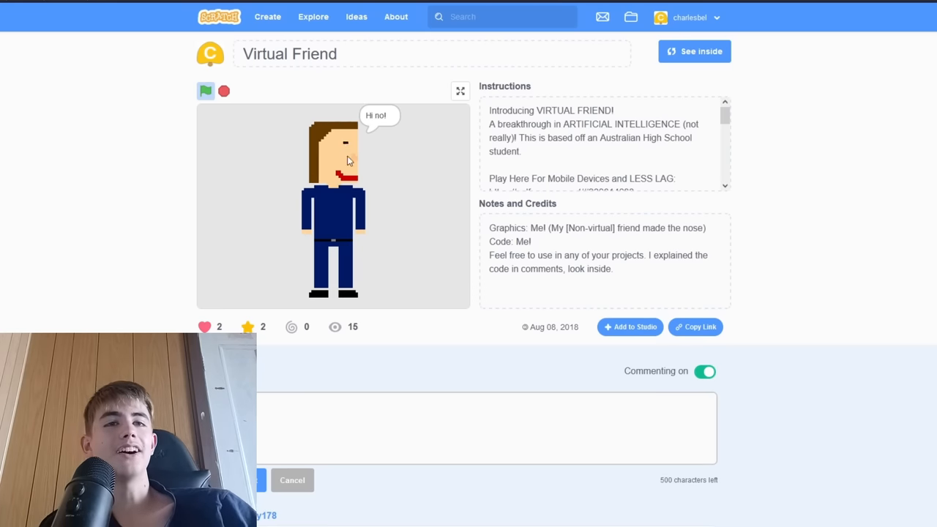
click(460, 90)
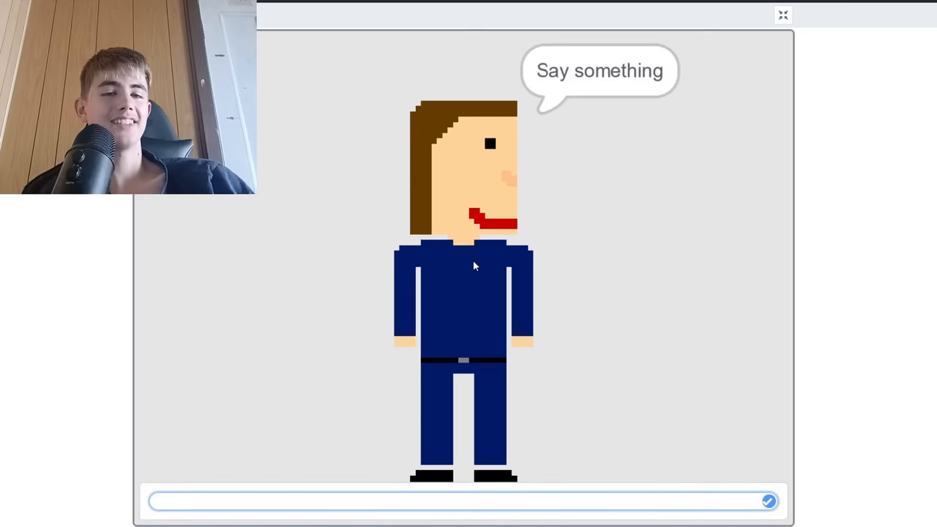
text(go)
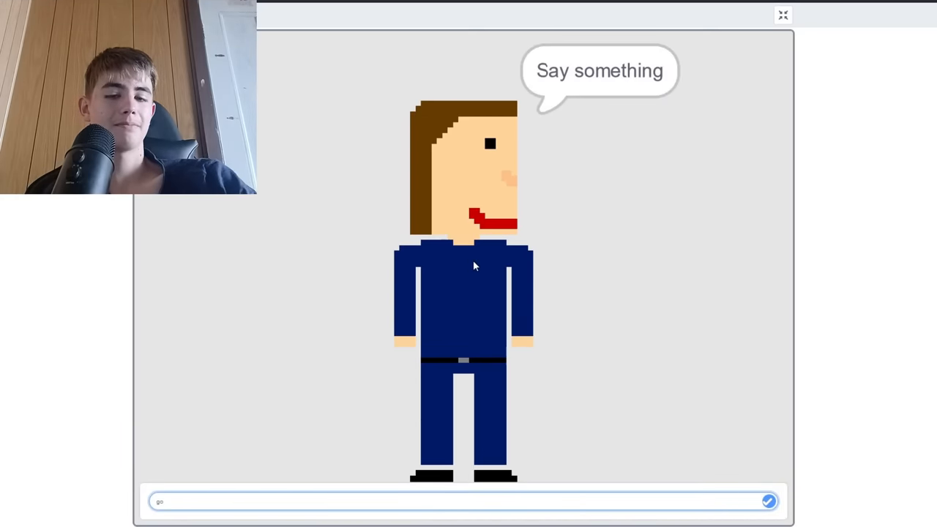
click(769, 502)
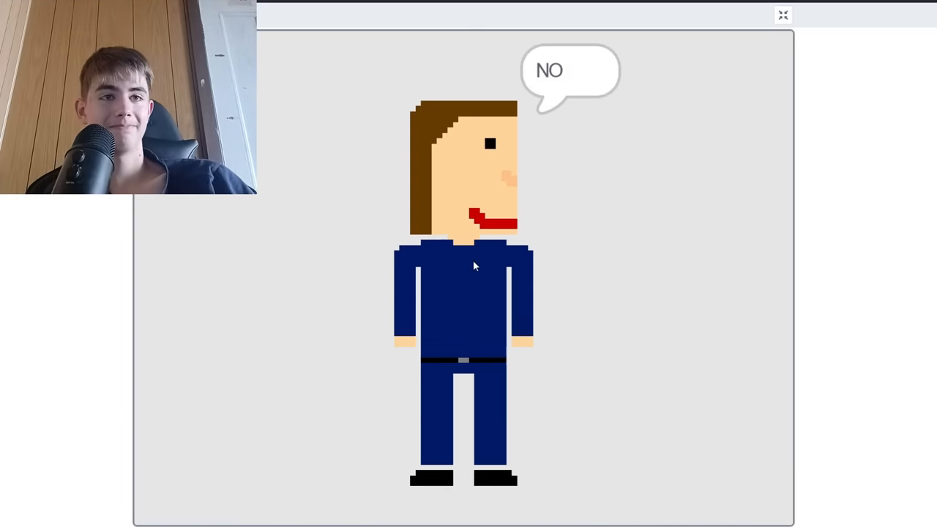
click(782, 14)
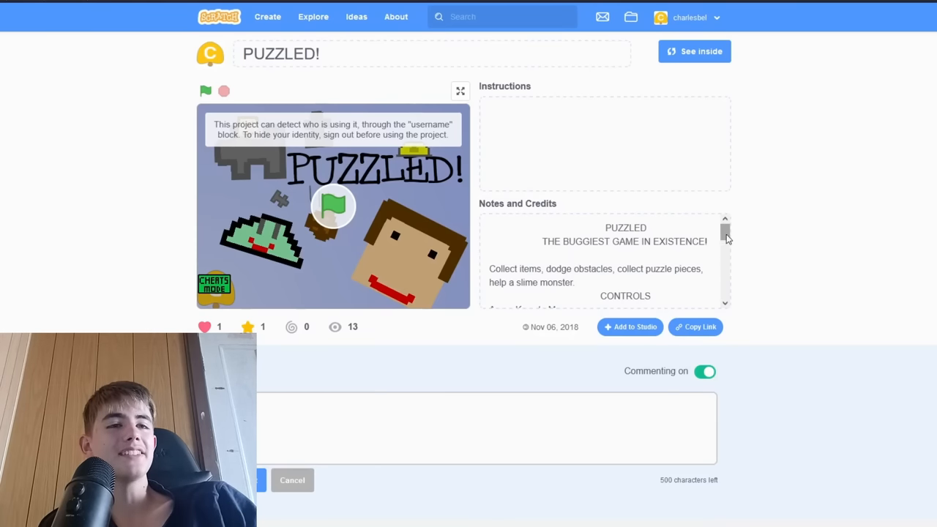
Read the PUZZLED! controls in Notes and Credits, then start the game.
scroll(down, 3)
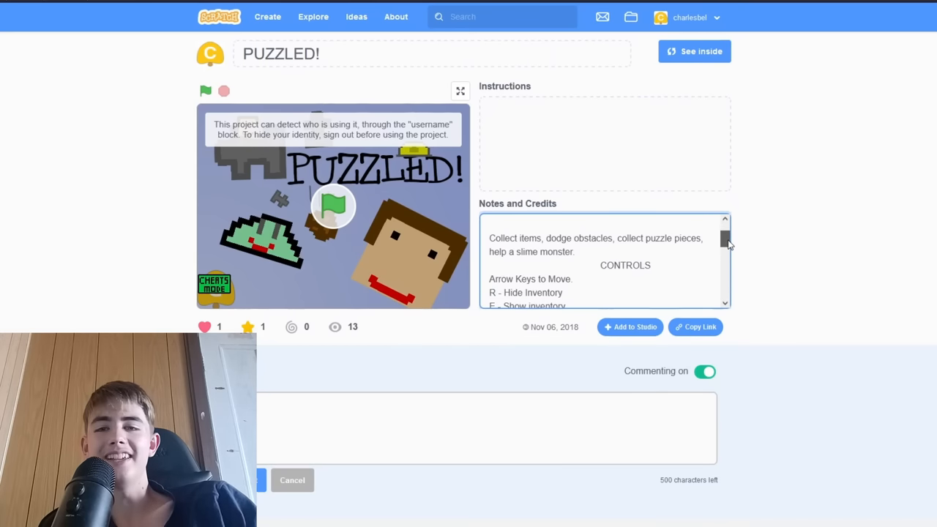
scroll(down, 3)
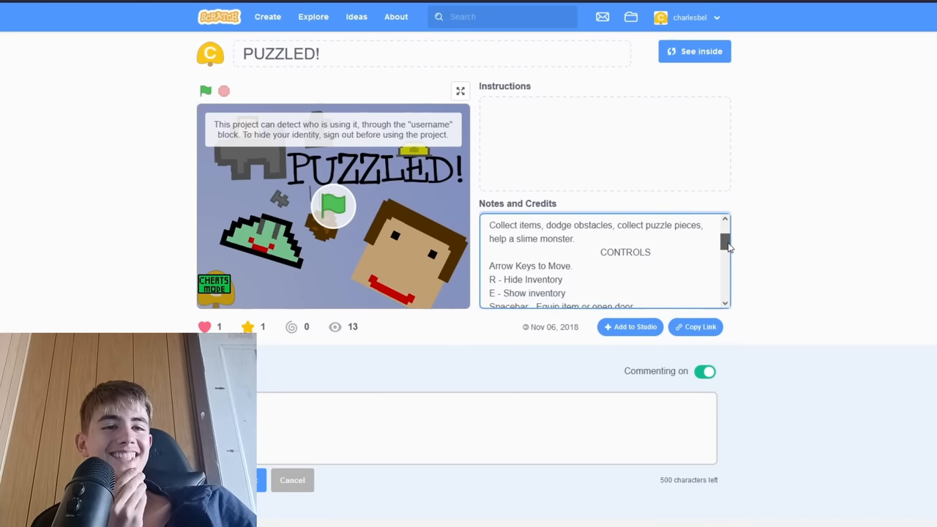
click(460, 91)
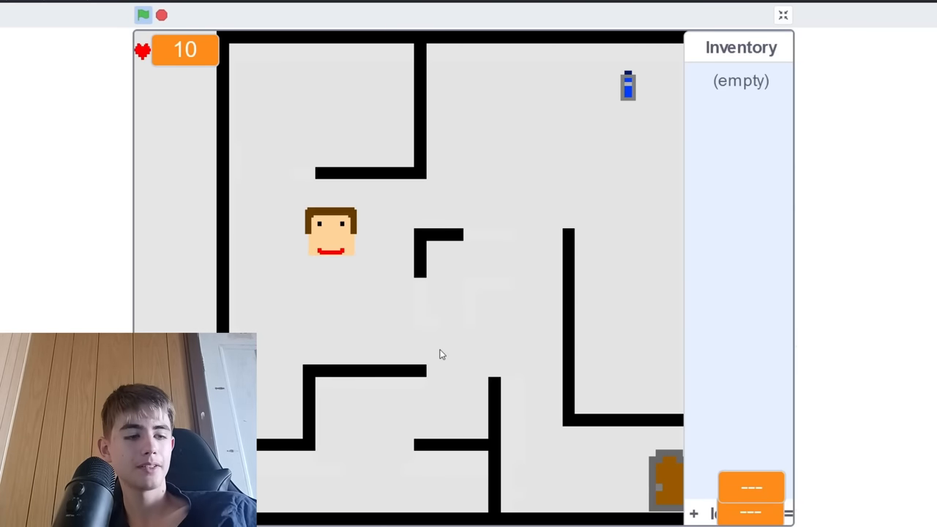
Walk through the first maze rooms, picking up water and a hard hat.
key(Up)
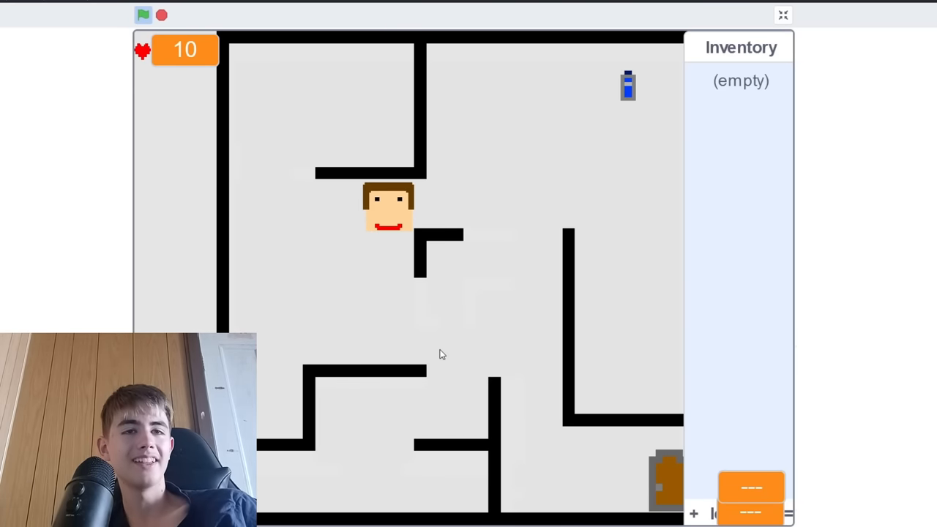
key(Left)
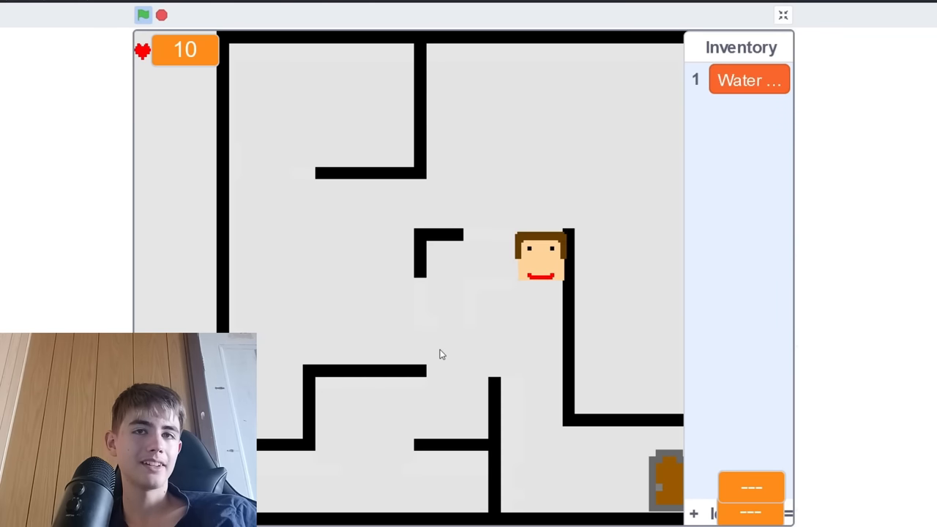
key(Down)
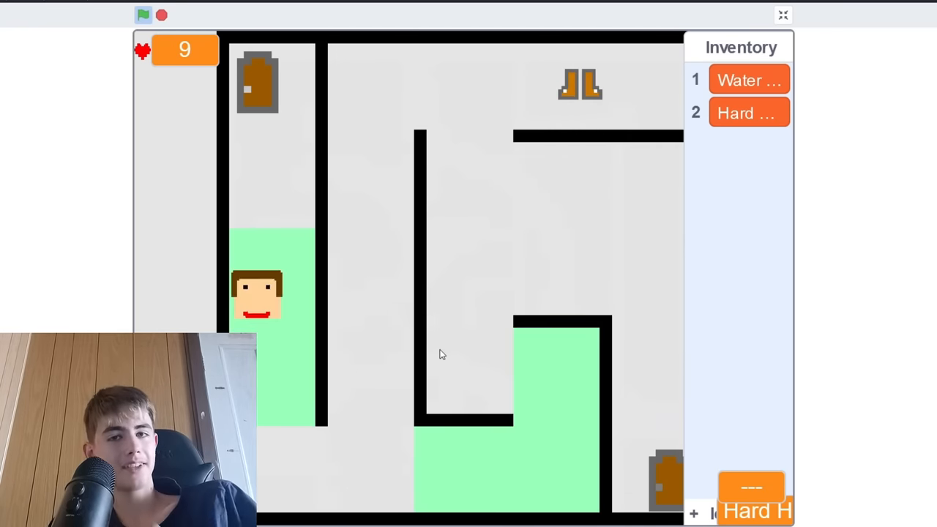
Navigate further maze rooms, including the slime room, and collect the Boots.
key(Down)
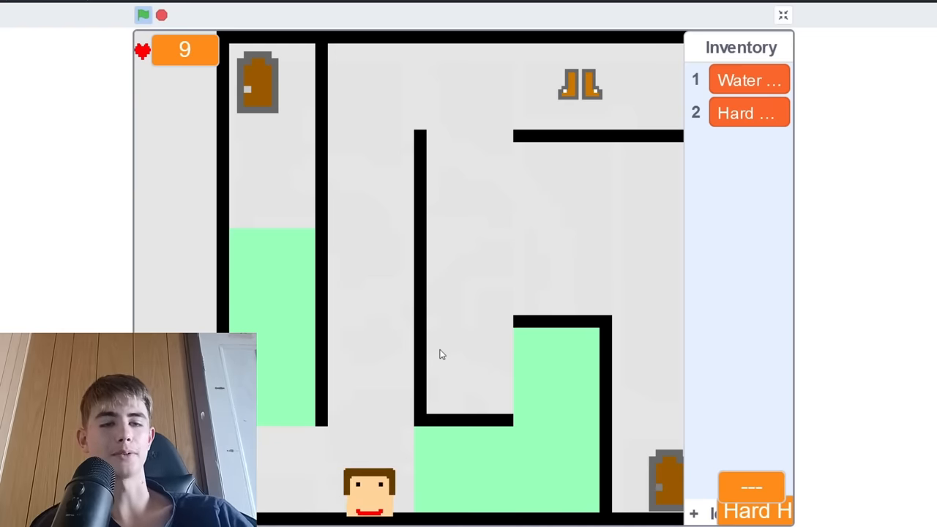
key(up)
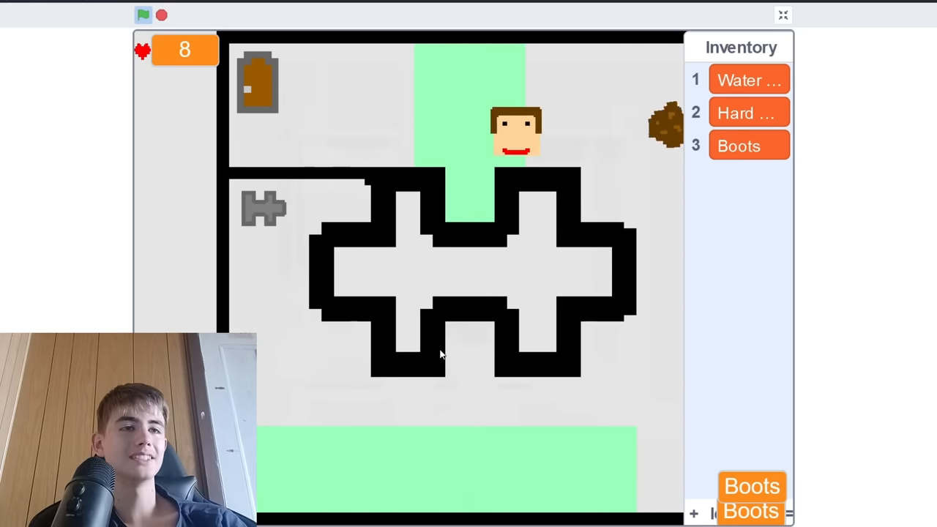
key(right)
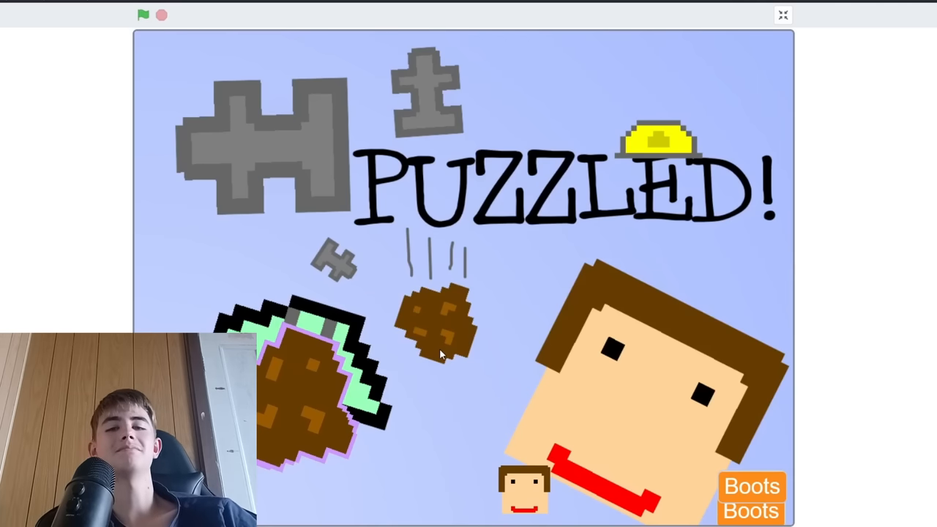
mouse_move(860, 359)
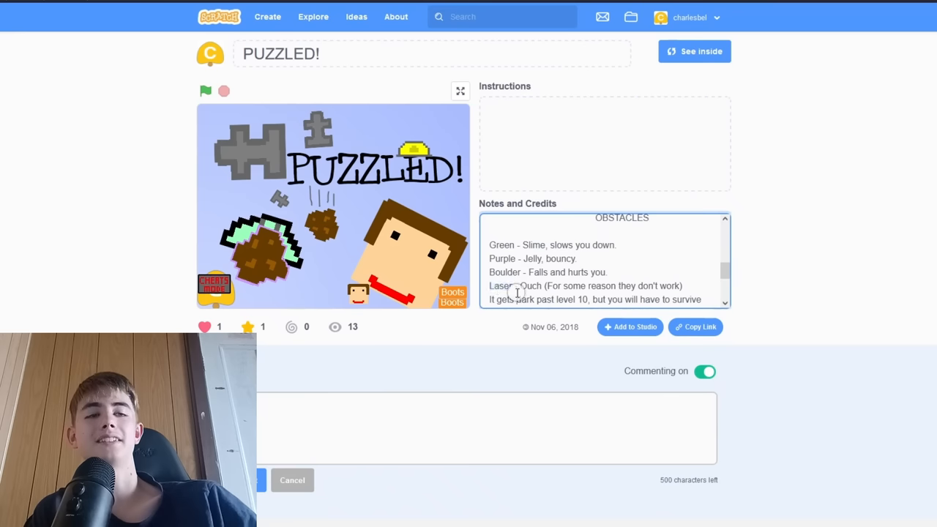
Scroll the PUZZLED! notes down to the obstacle list and cheats-mode remarks.
scroll(down, 3)
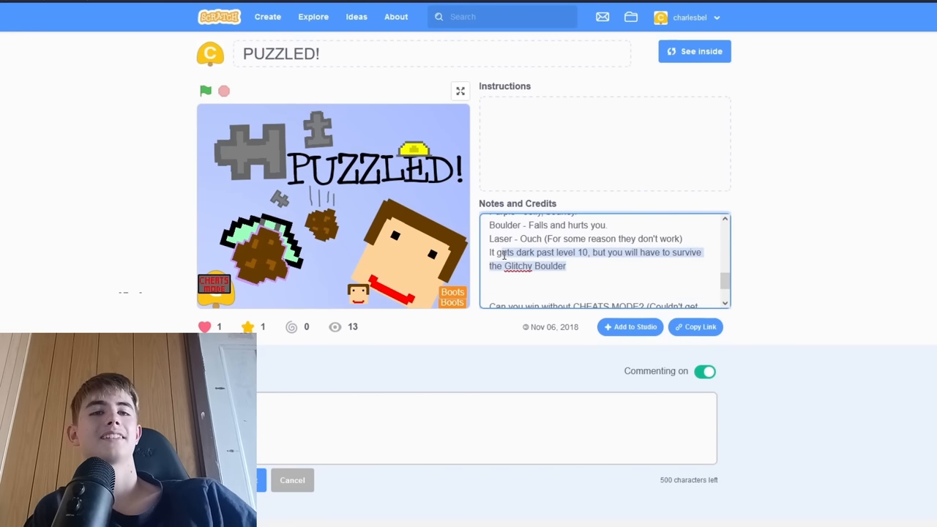
scroll(down, 3)
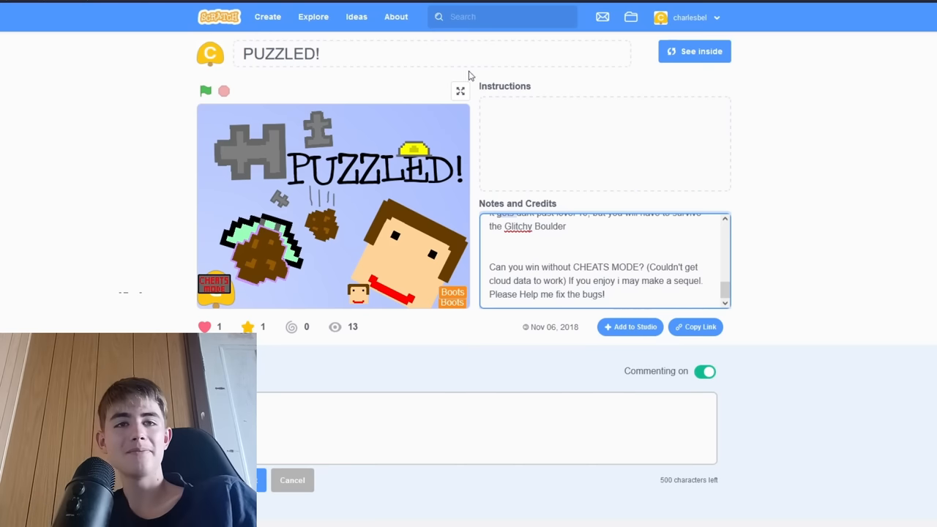
mouse_move(421, 150)
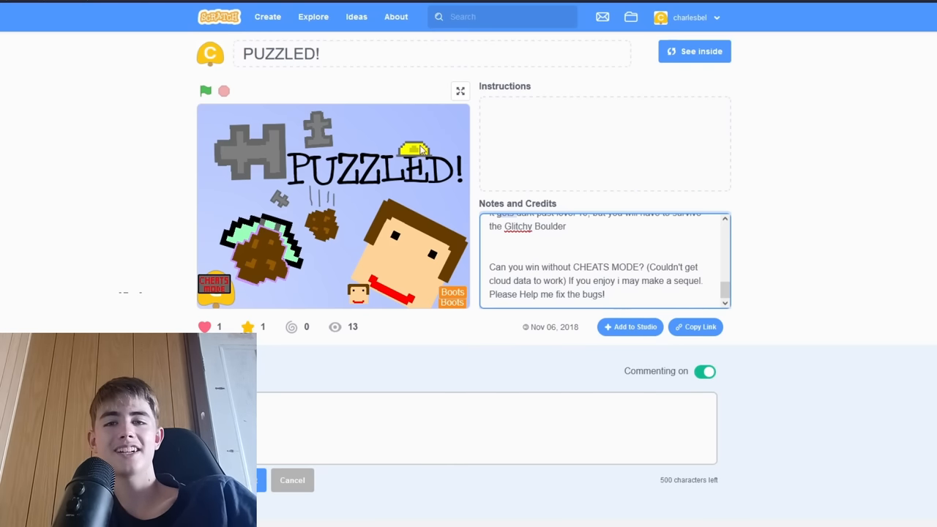
mouse_move(276, 121)
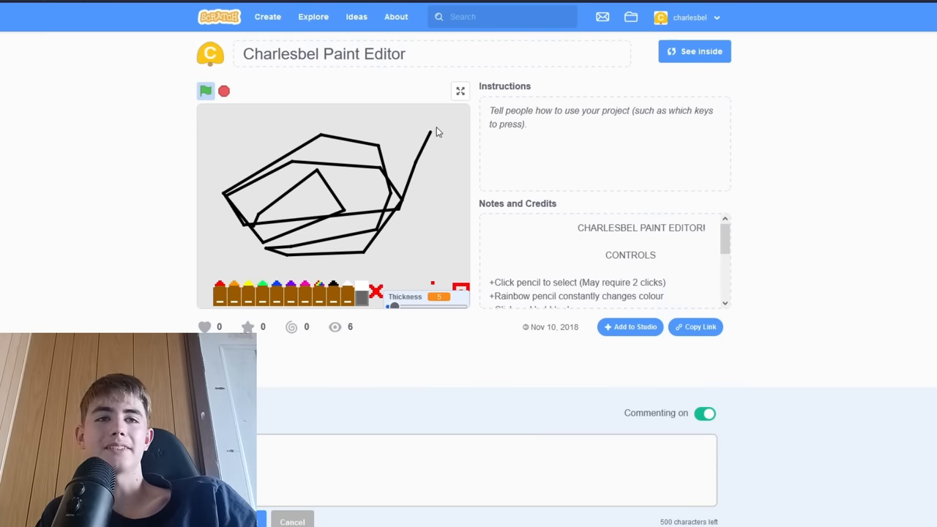
Go full screen in Charlesbel Paint Editor and draw rainbow strokes across the canvas.
click(460, 91)
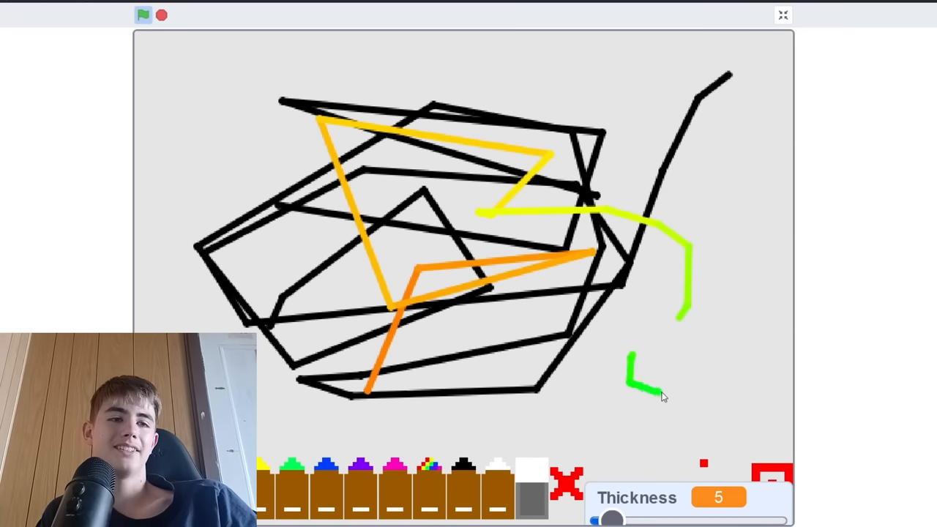
drag(648, 395, 651, 132)
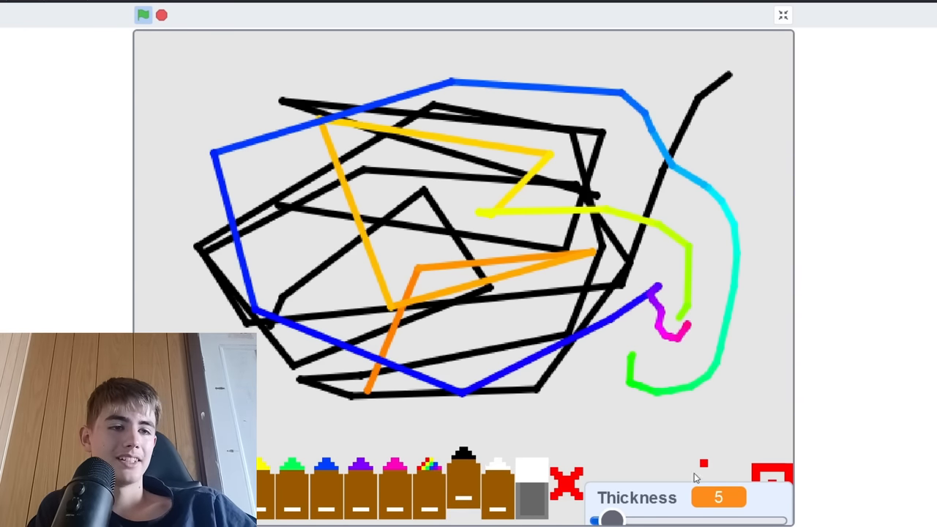
drag(611, 520, 772, 520)
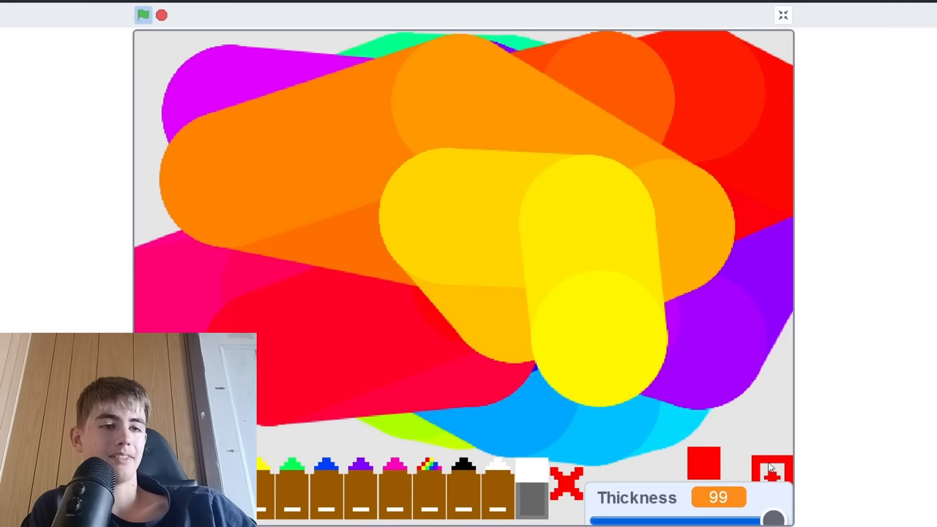
click(770, 467)
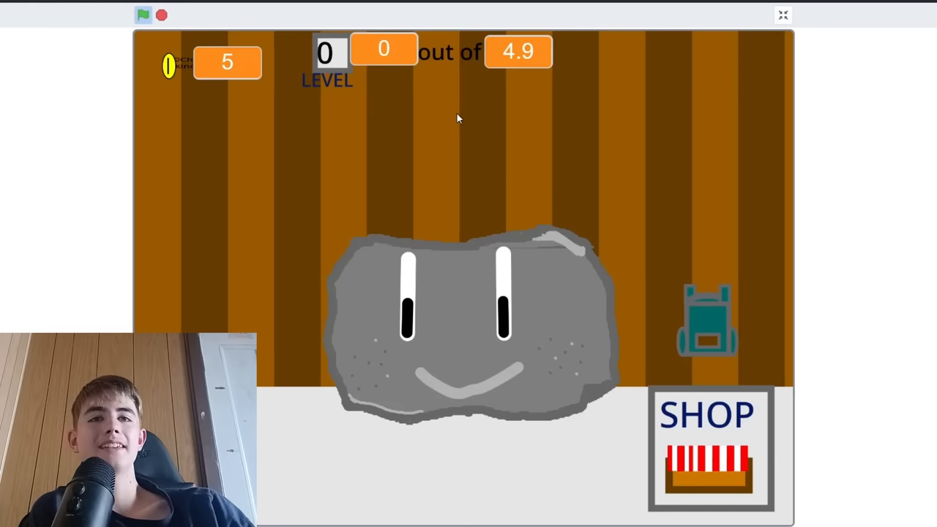
mouse_move(311, 93)
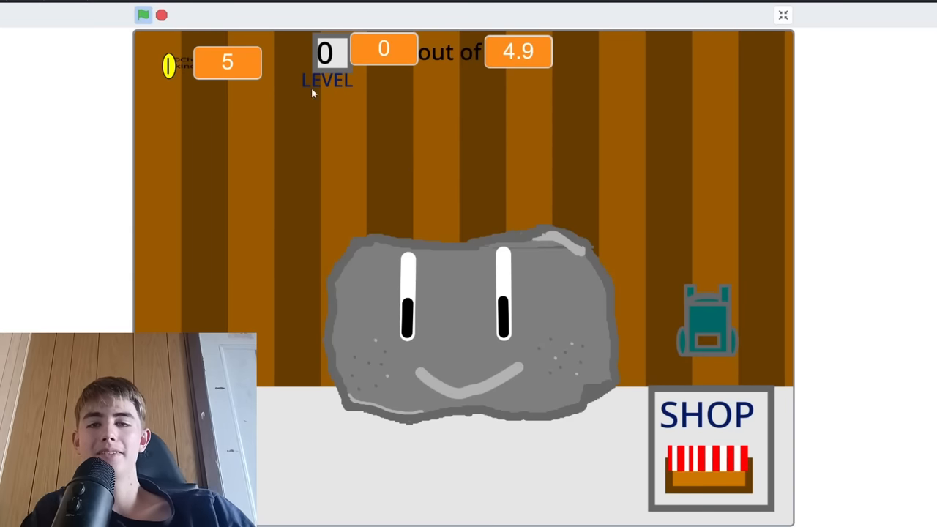
mouse_move(466, 278)
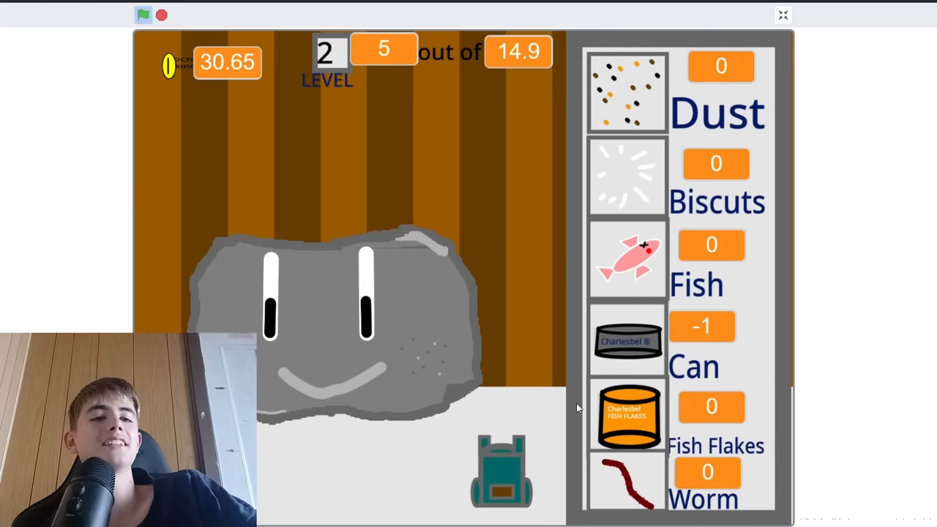
Feed the pet rock from the inventory, open the SHOP, and buy the Cat.
click(503, 468)
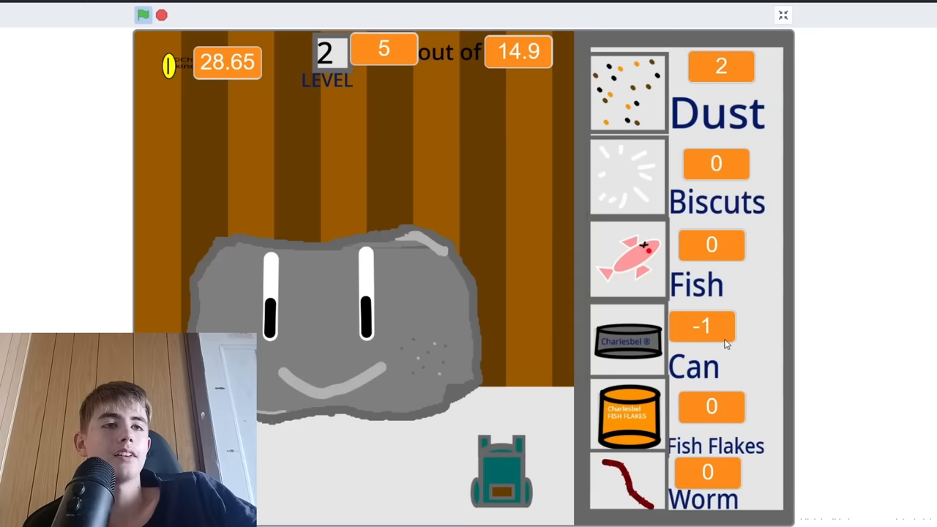
click(627, 91)
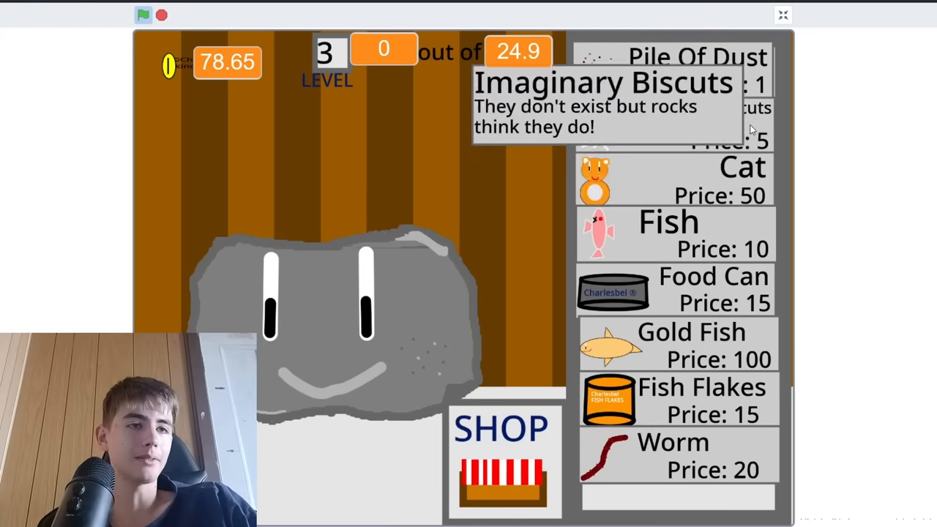
click(673, 179)
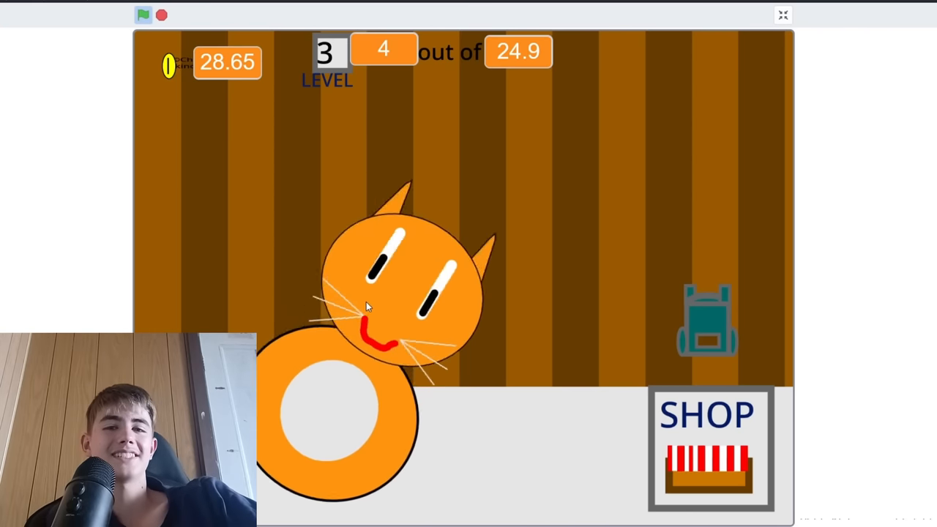
Pet the cat, get it a Food Can, and leave the pet rock game.
click(707, 446)
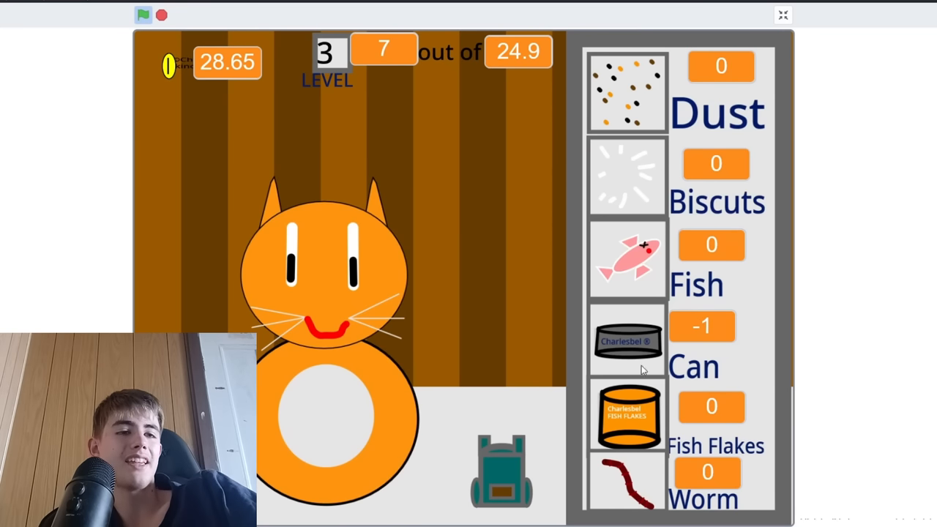
mouse_move(498, 467)
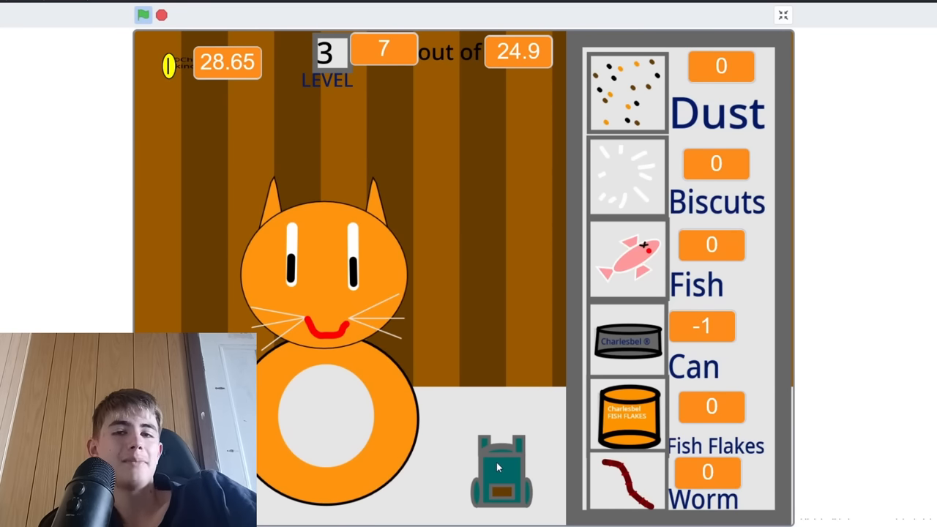
click(502, 468)
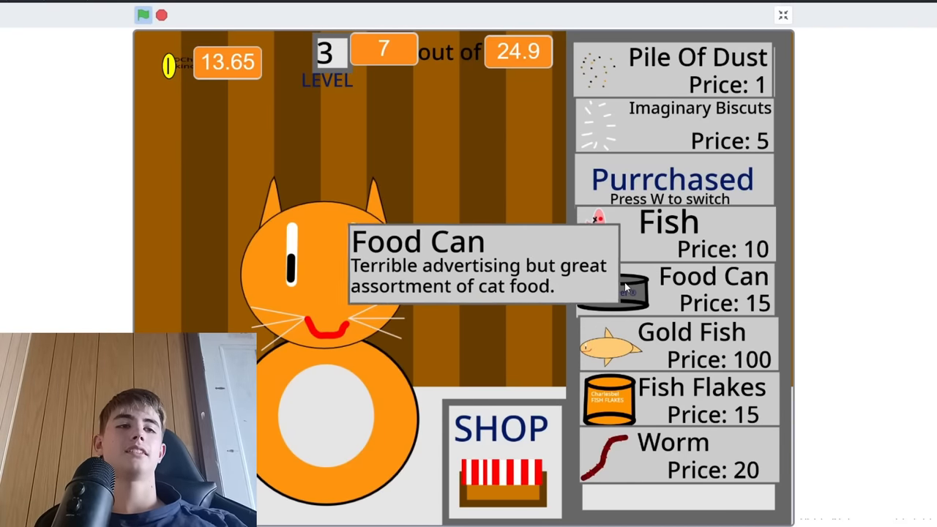
mouse_move(608, 293)
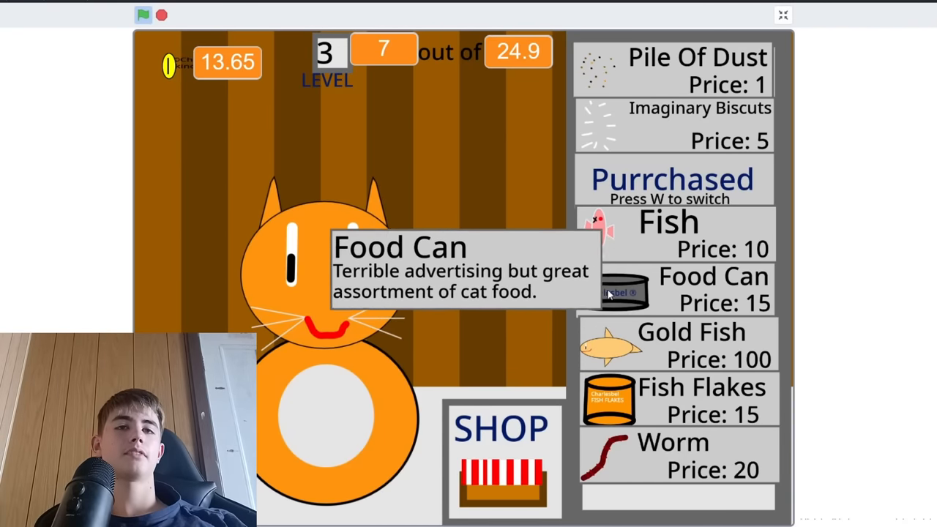
click(503, 461)
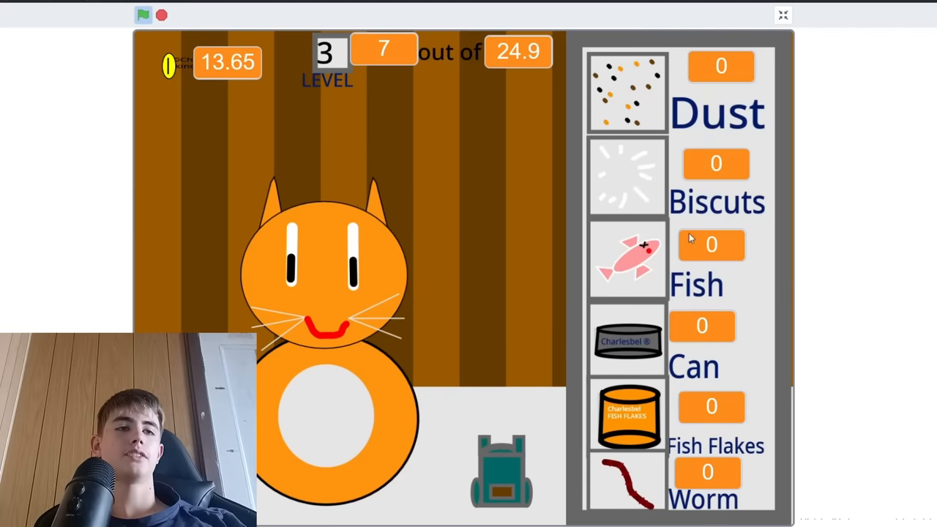
mouse_move(516, 457)
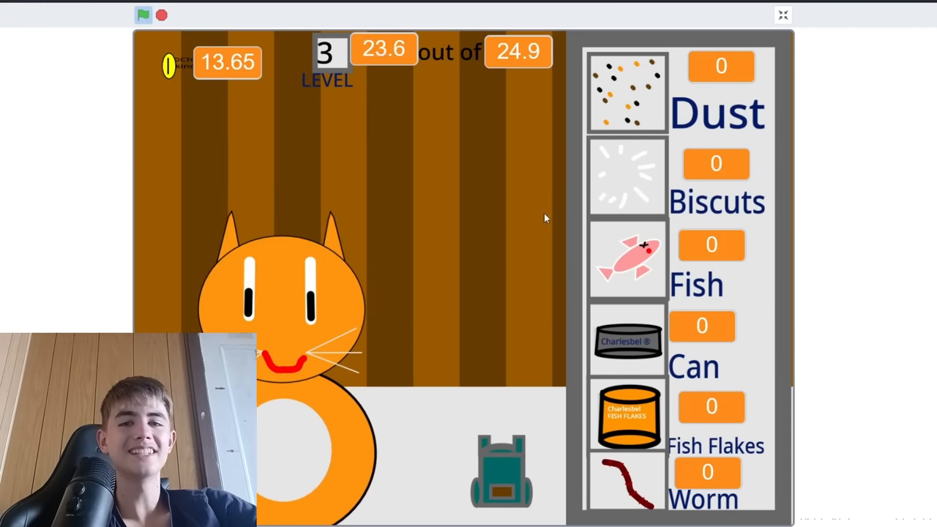
click(782, 15)
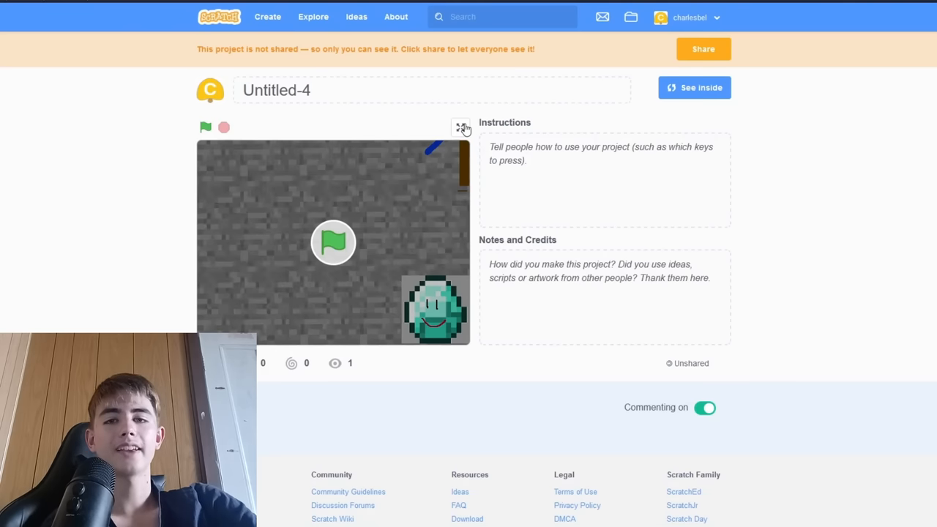
mouse_move(476, 109)
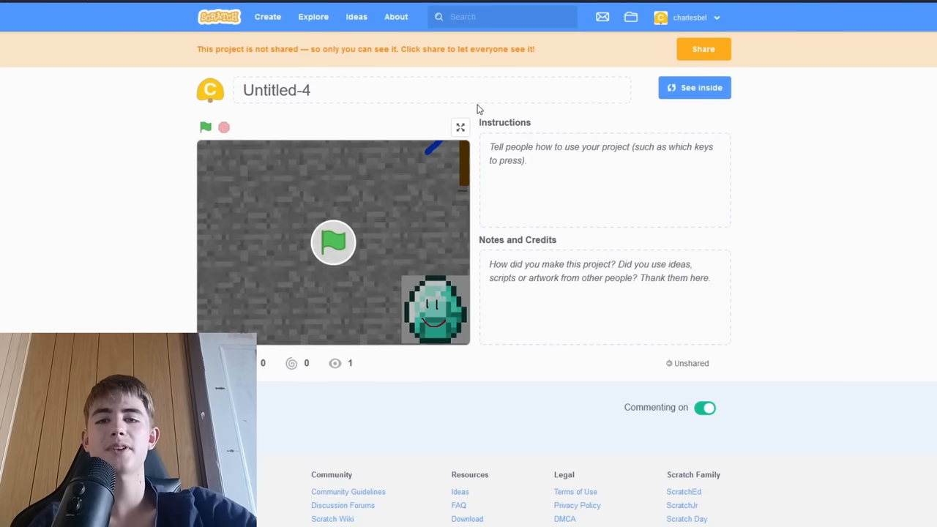
mouse_move(300, 76)
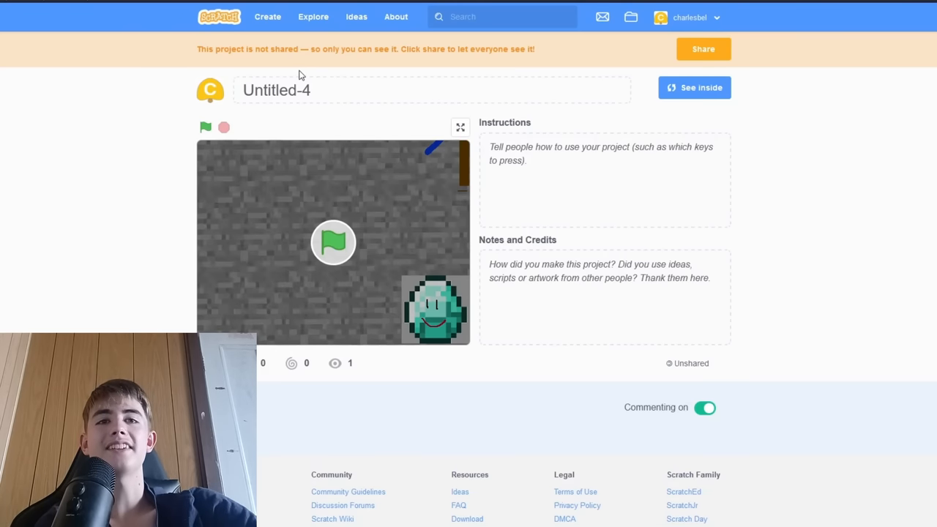
mouse_move(461, 128)
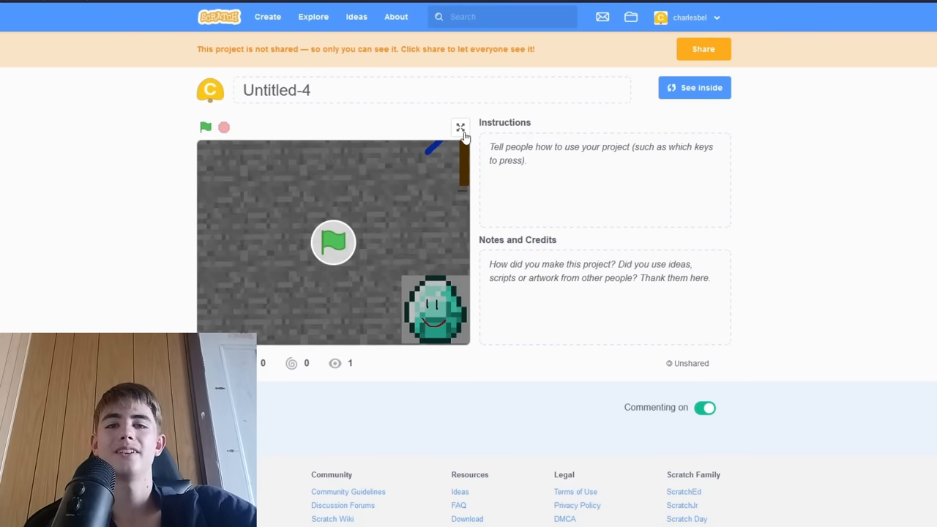
Run Untitled-4 full screen, showing the pickaxe and smiling diamond.
click(460, 126)
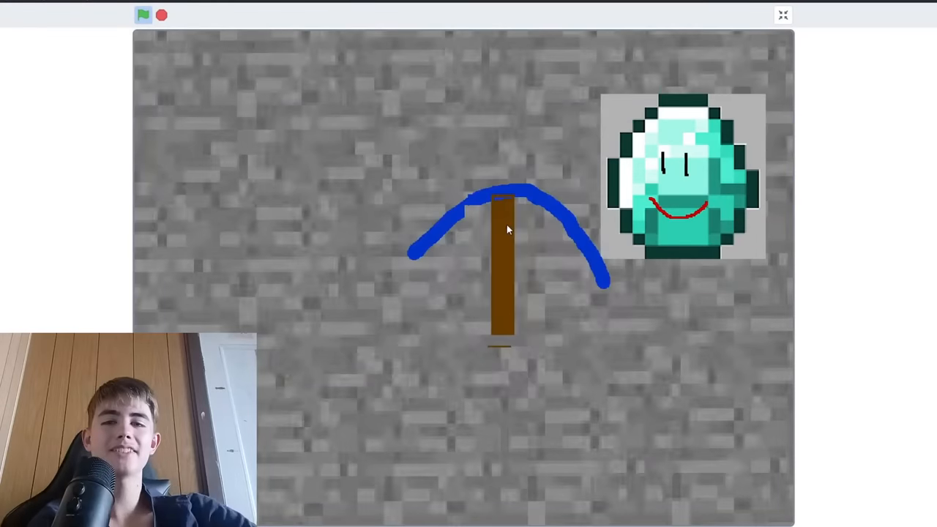